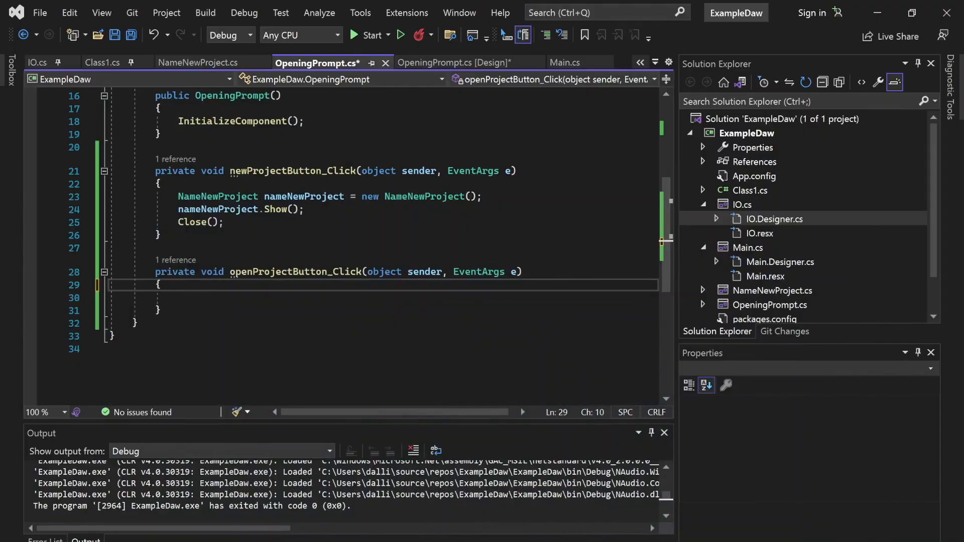
Place the cursor in openProjectButton_Click, then bring up ImportButton_Click's file-dialog lines in Main.cs
left_click(455, 62)
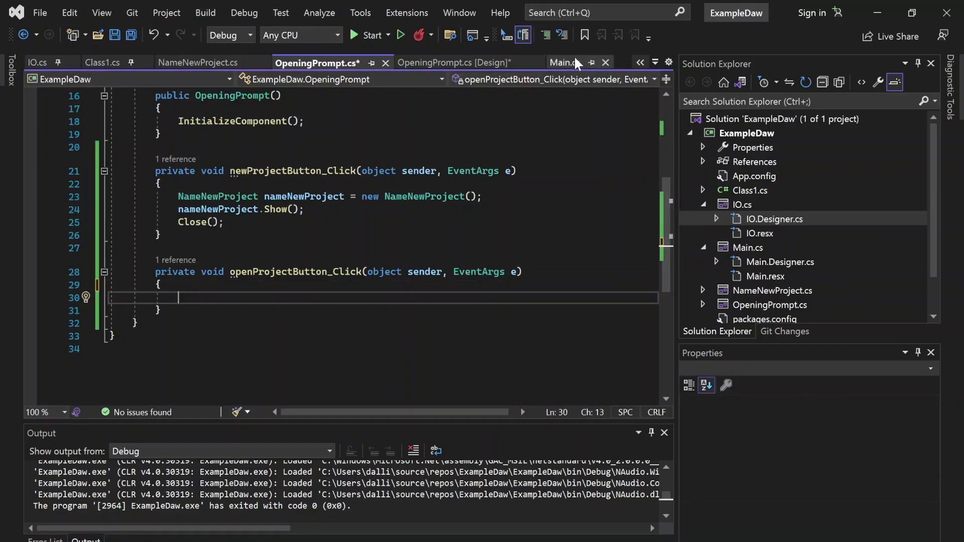
left_click(559, 62)
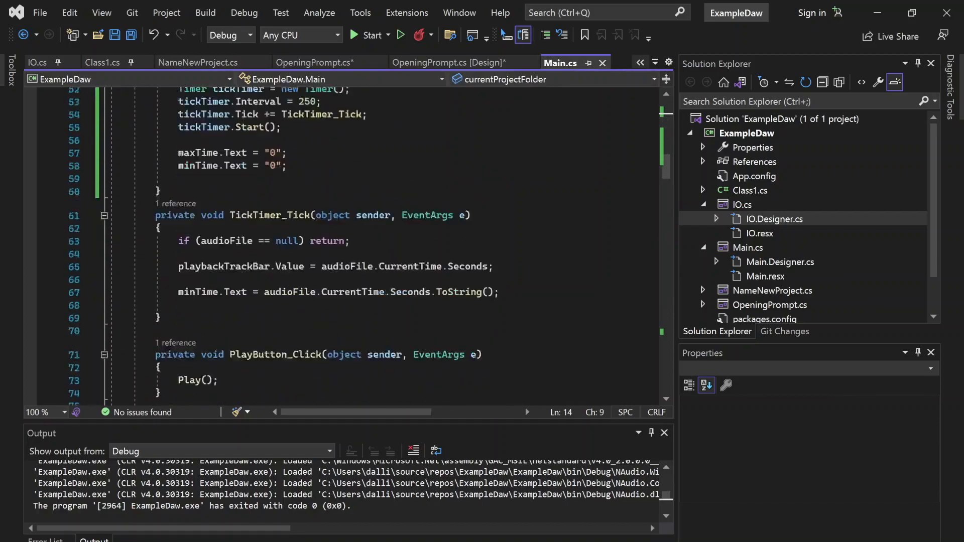
scroll("down", 3)
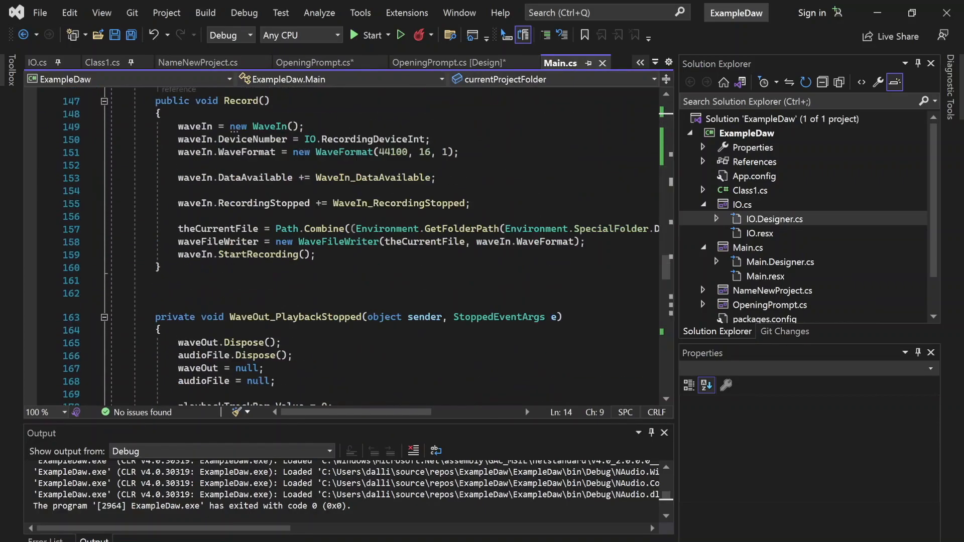
scroll("down", 3)
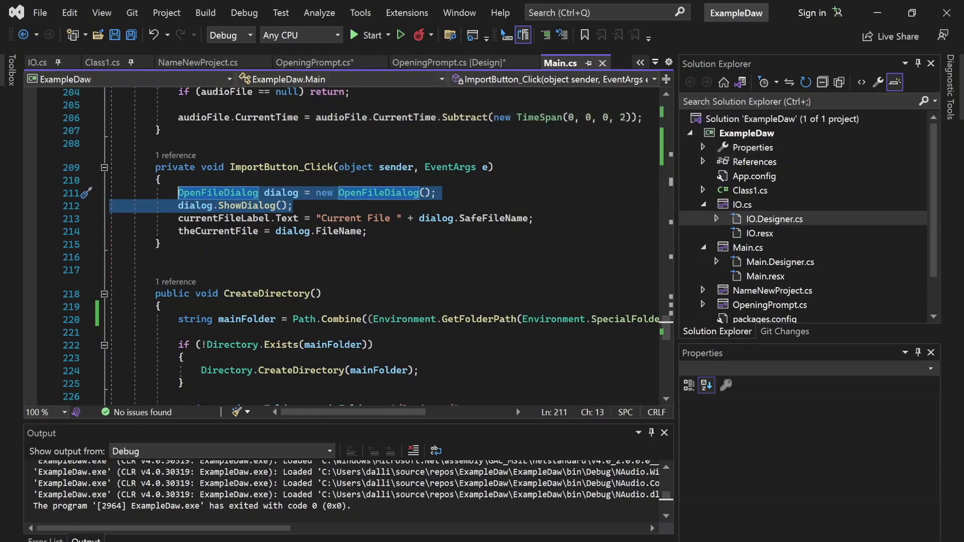
Add 'string path = dialog.FileName;' after the file-dialog lines in openProjectButton_Click
left_click(316, 62)
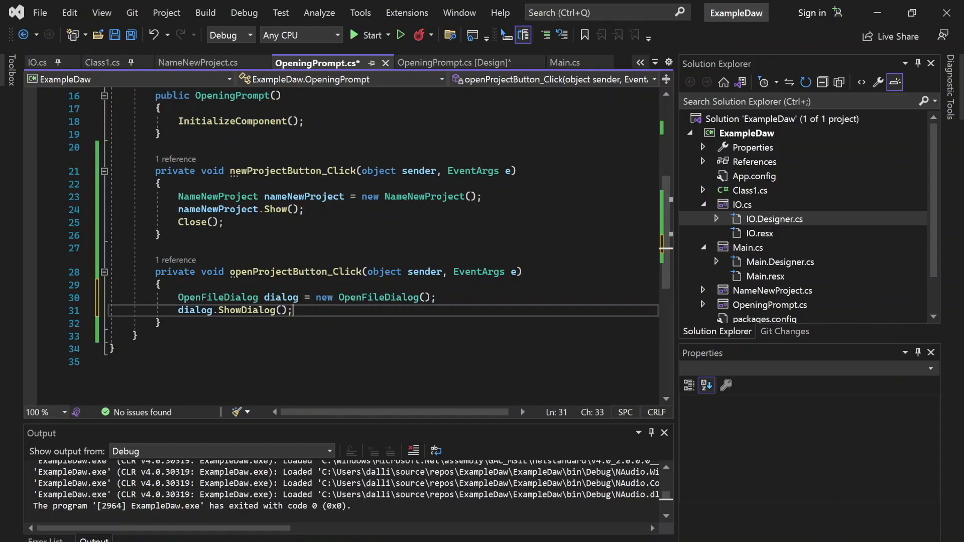
key("Enter")
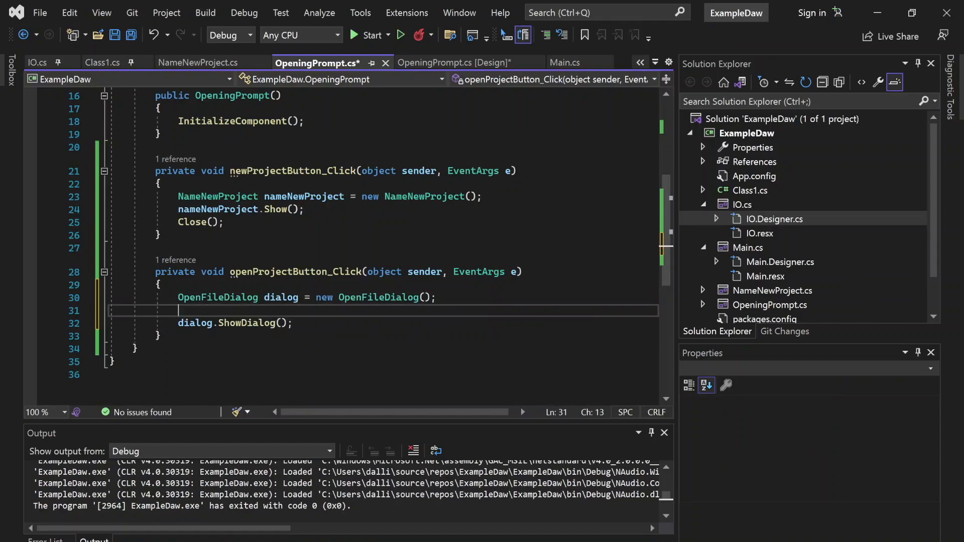
type("string path = dialog.FileName;")
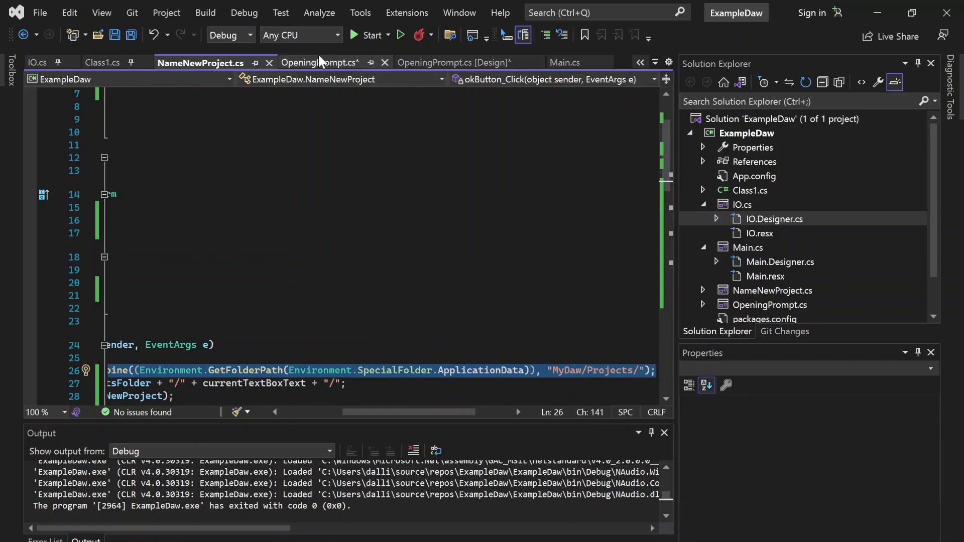
Point the path at the MyDaw folder and add 'dialog.InitialDirectory = path;'
left_click(317, 62)
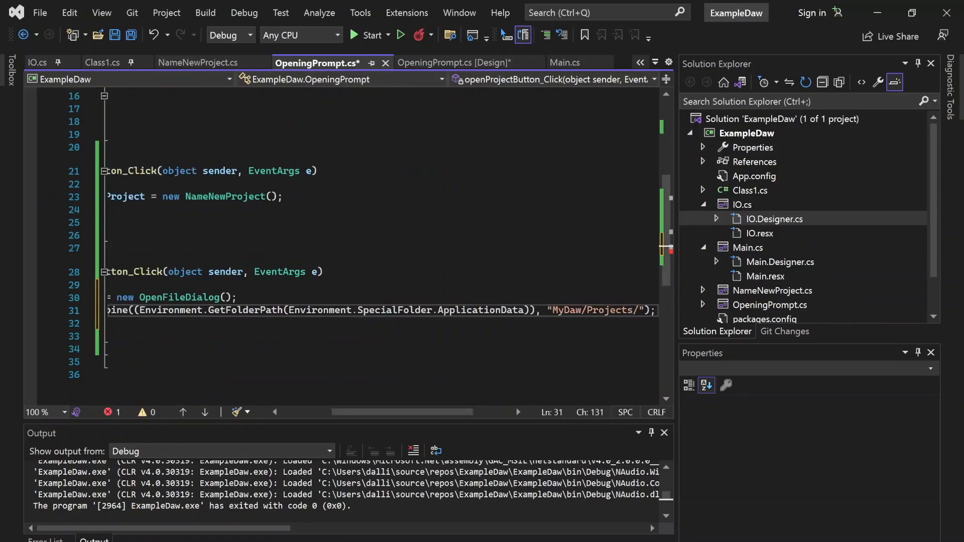
double_click(616, 310)
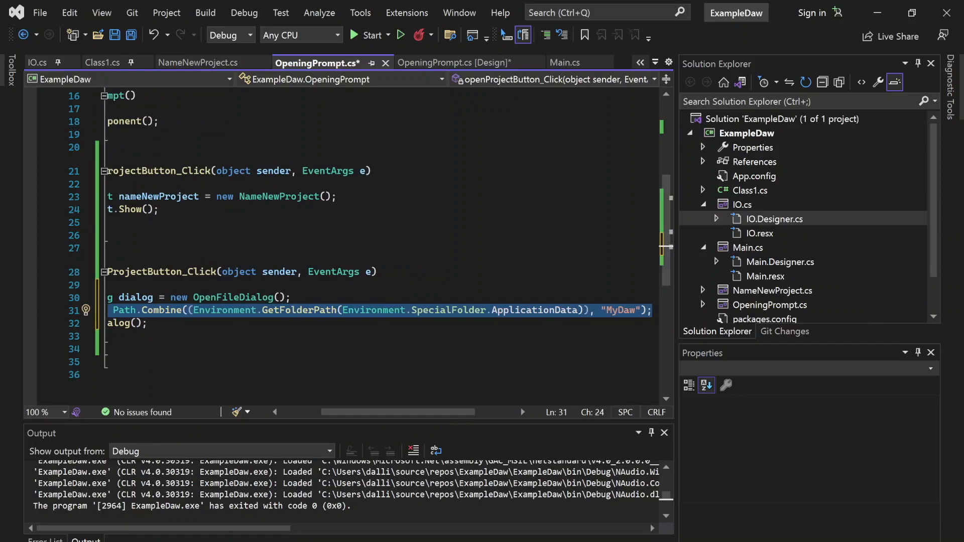
mouse_move(409, 311)
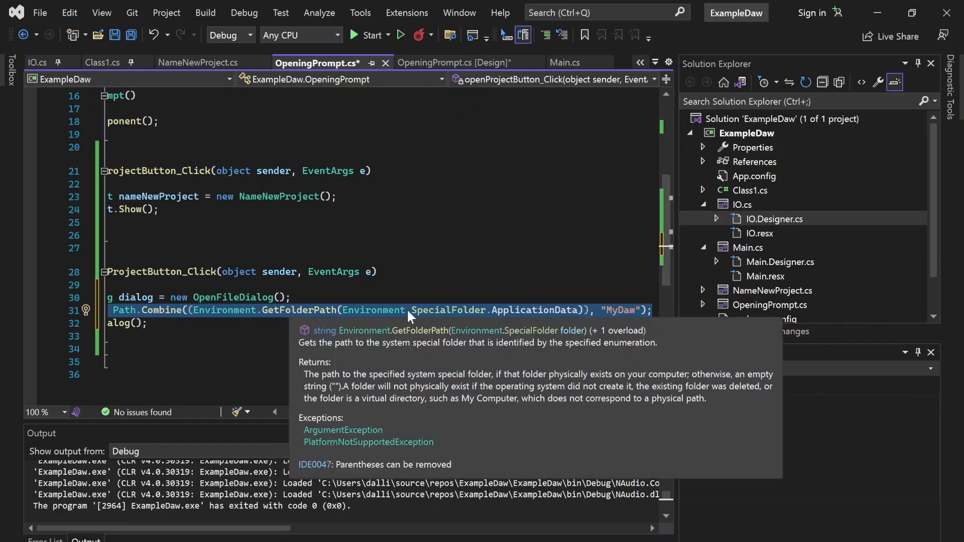
left_click(506, 310)
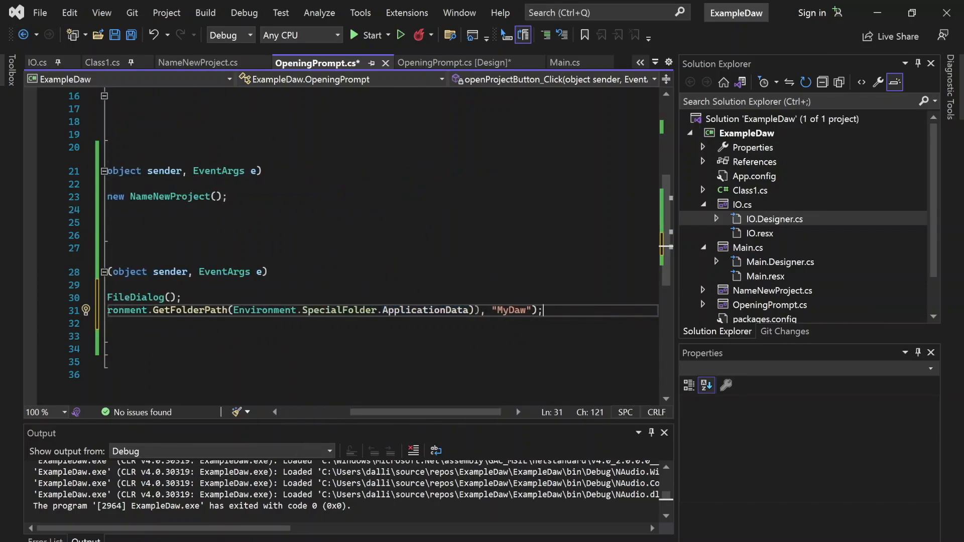
type("dialog")
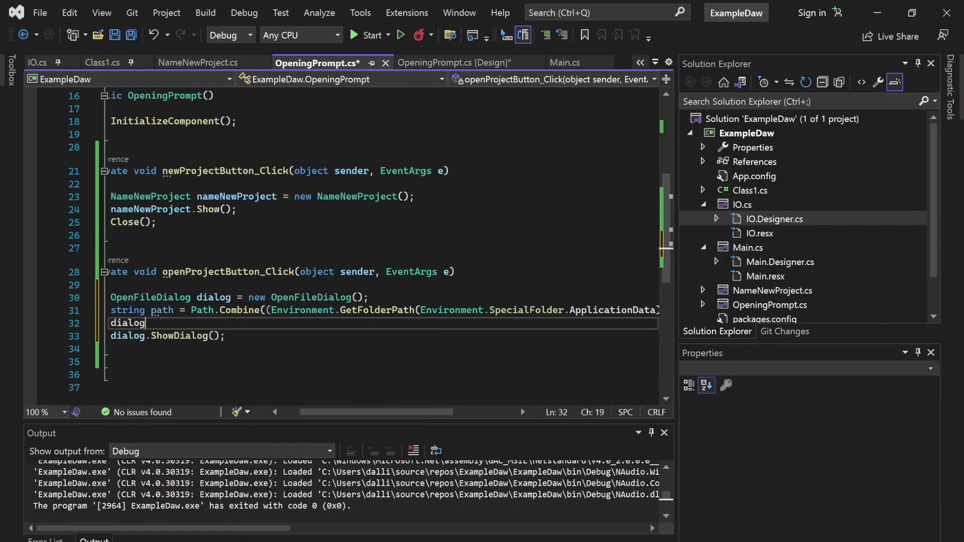
type(".InitialDirectory = path;")
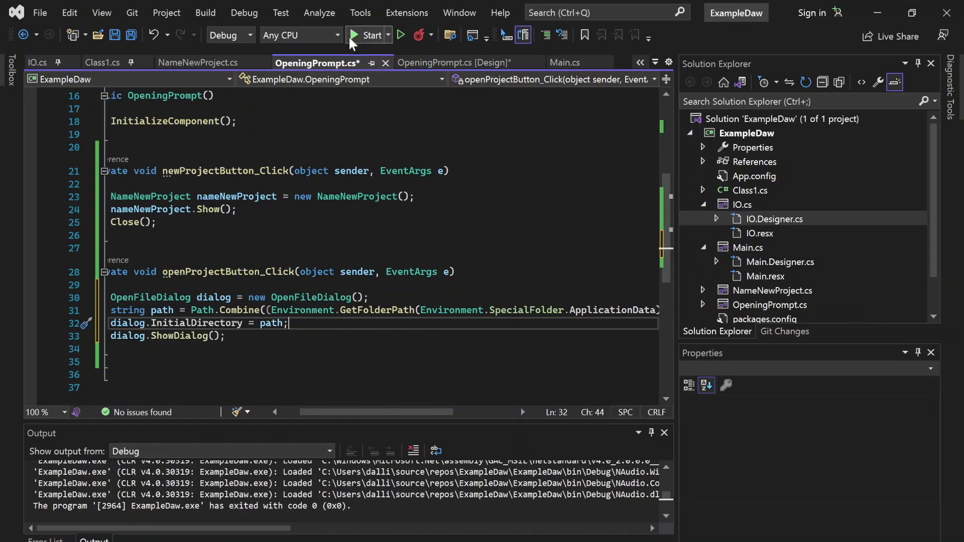
left_click(367, 35)
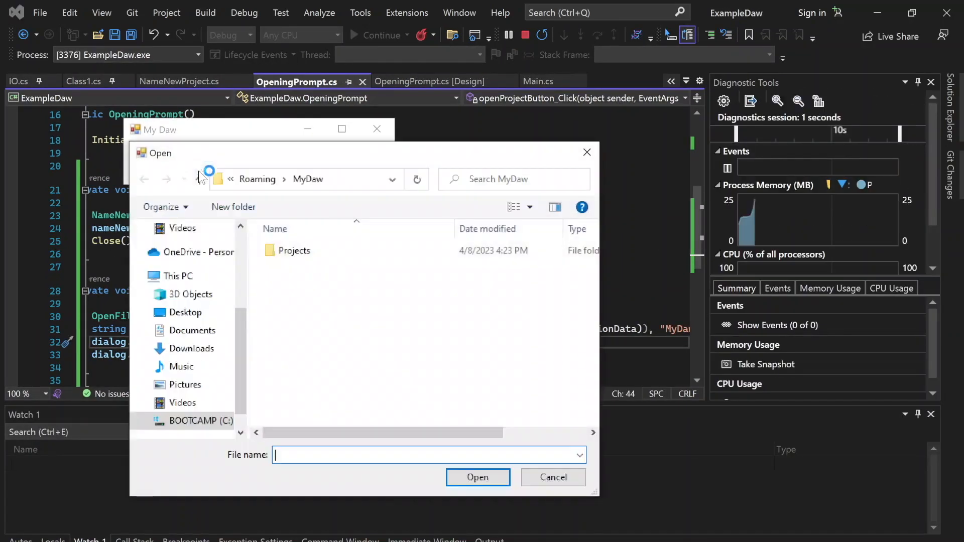
double_click(294, 250)
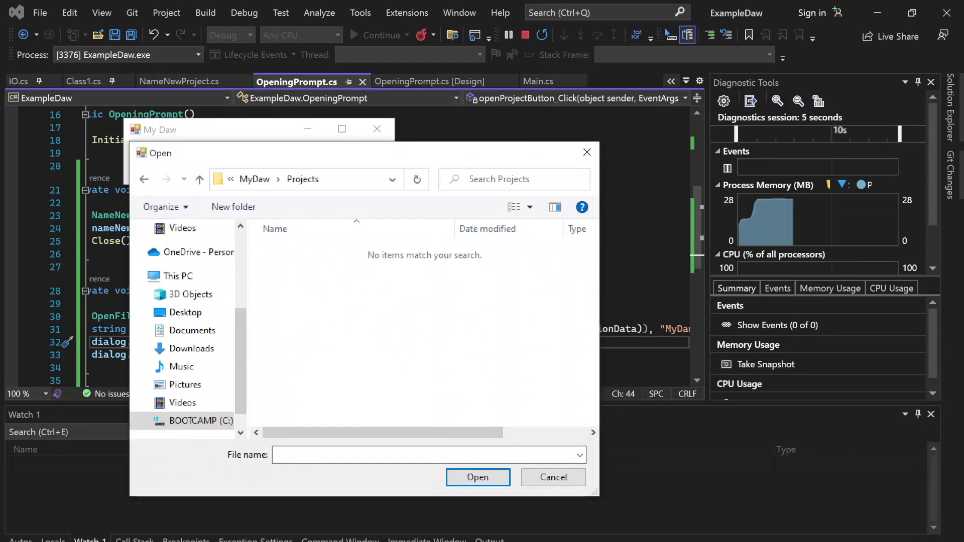
left_click(551, 477)
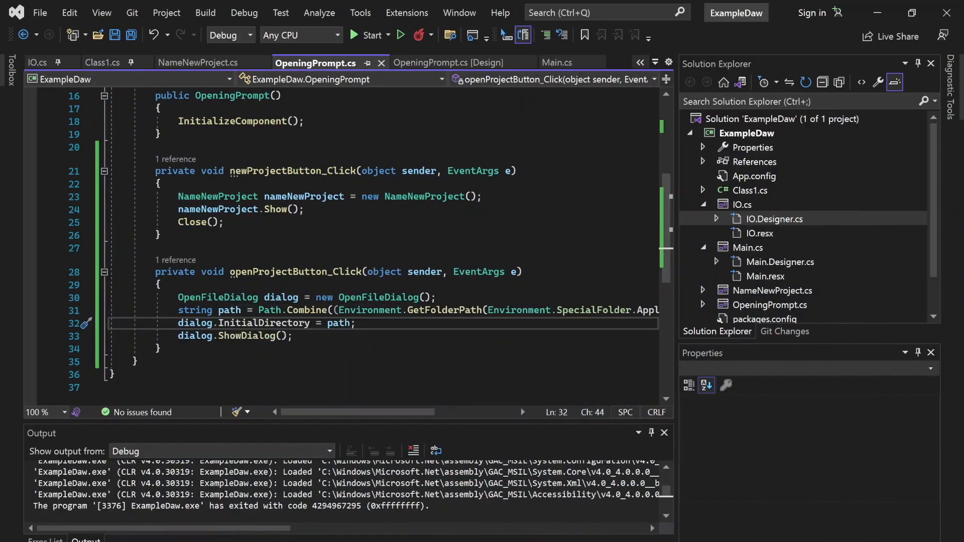
Try a FolderBrowserDialog line above the dialog declarations, remove it, and go to NameNewProject.cs
left_click_drag(182, 297, 243, 311)
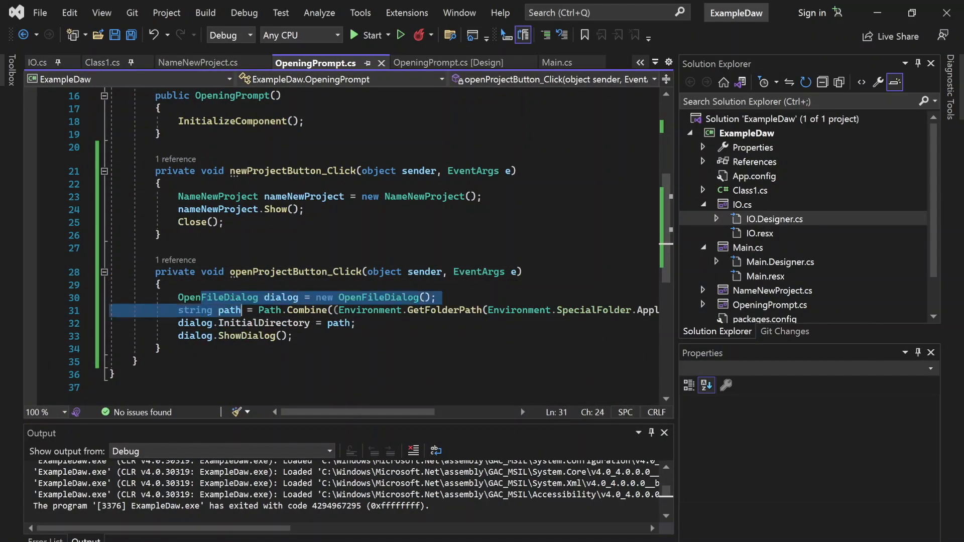
type("F")
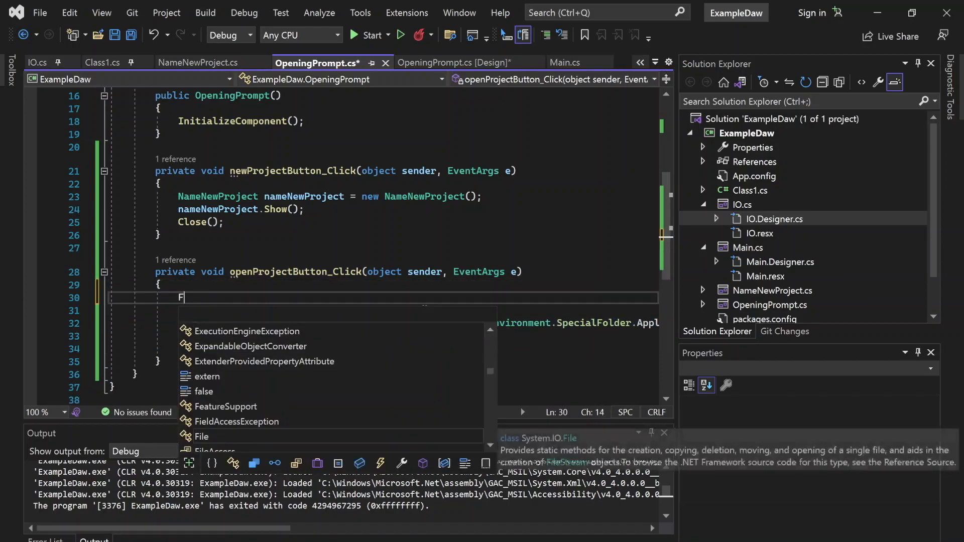
type("FolderBrowserDialog")
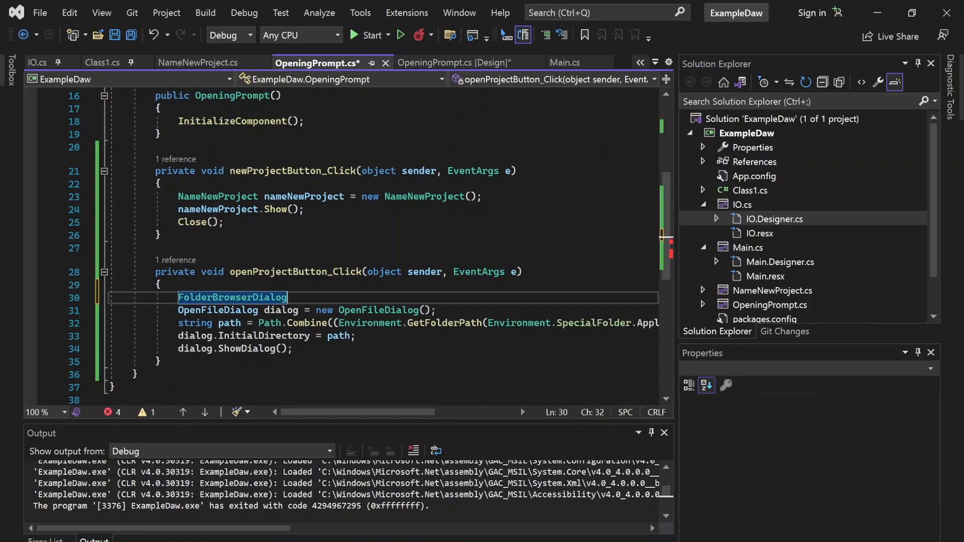
mouse_move(232, 297)
type("F")
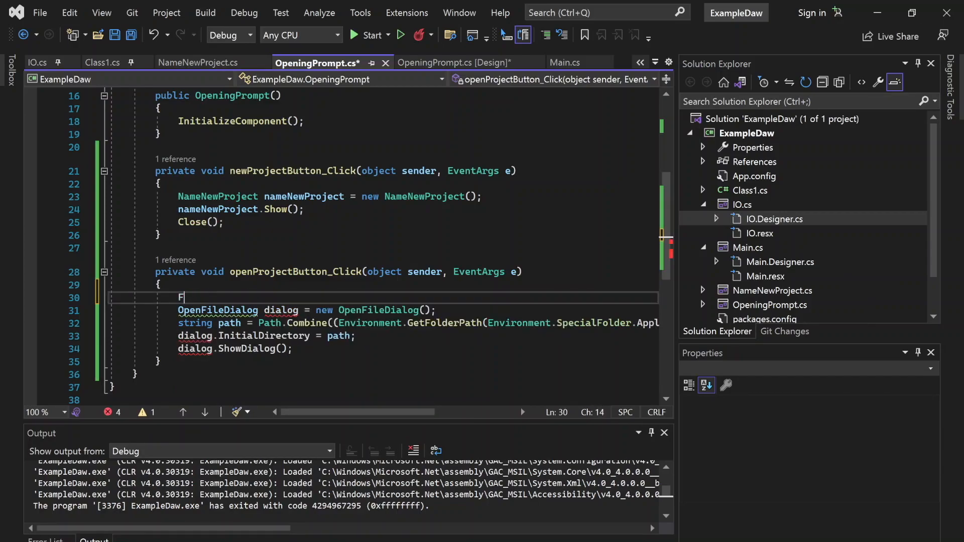
key("Backspace")
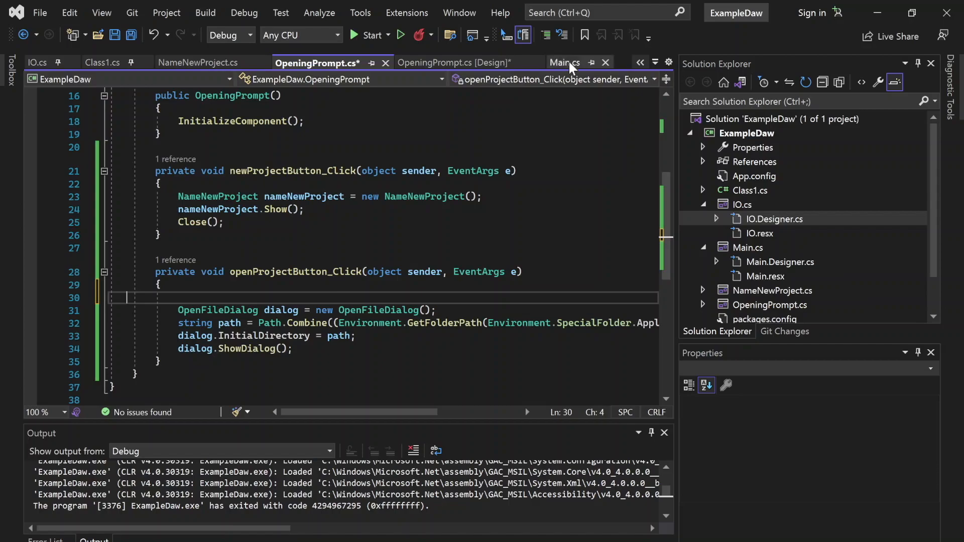
left_click(560, 62)
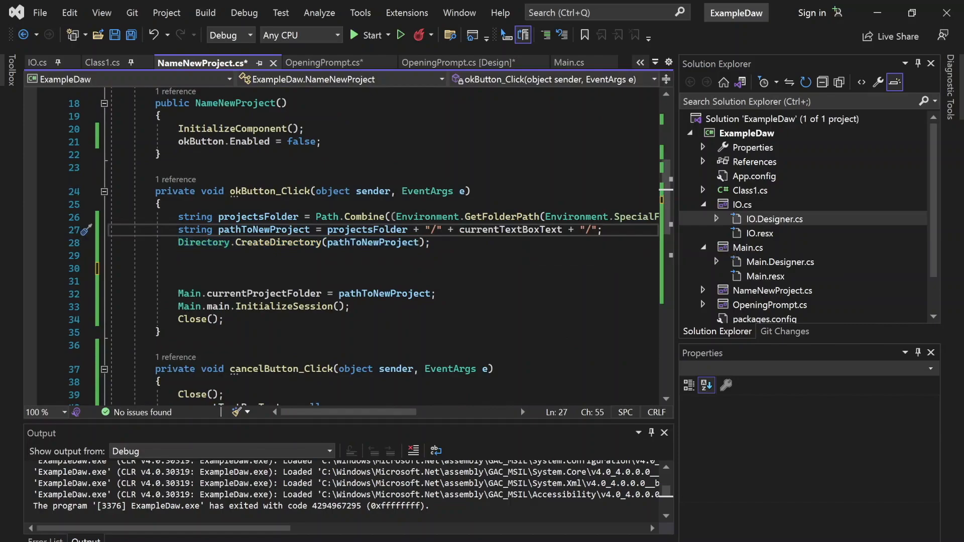
Declare path, the .mydaw ext, and newfile = Path.Combine(pathToNewProject, currentTextBoxText + ext)
left_click(185, 268)
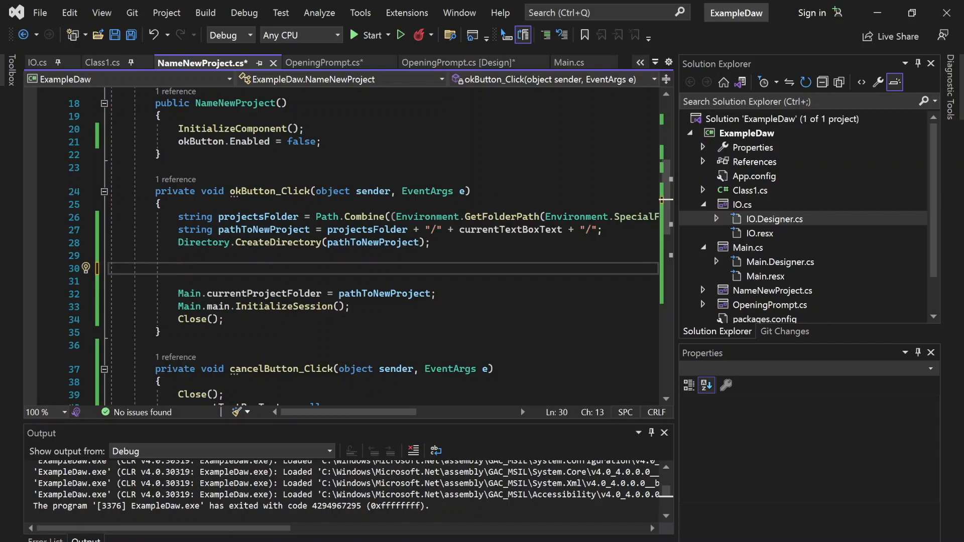
type("string path = pathToNewProject")
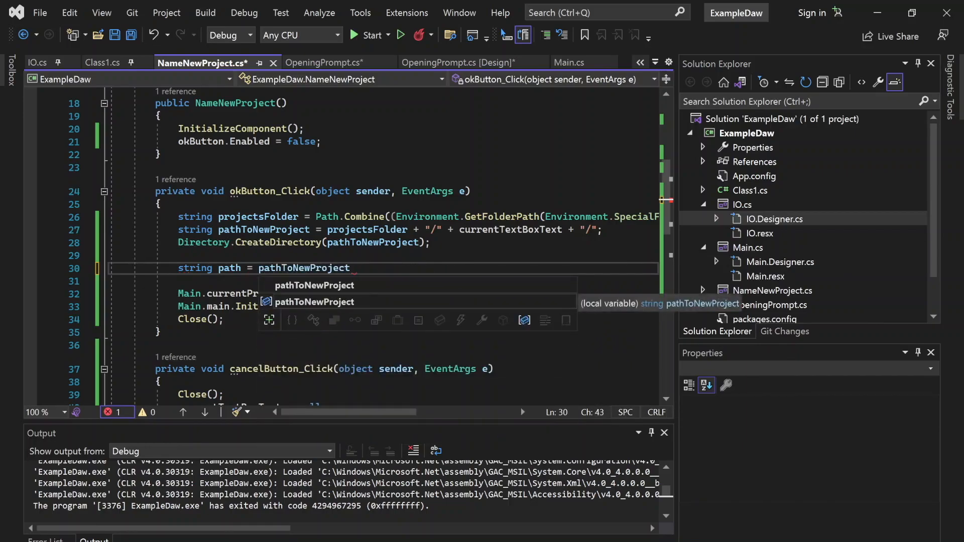
type("s")
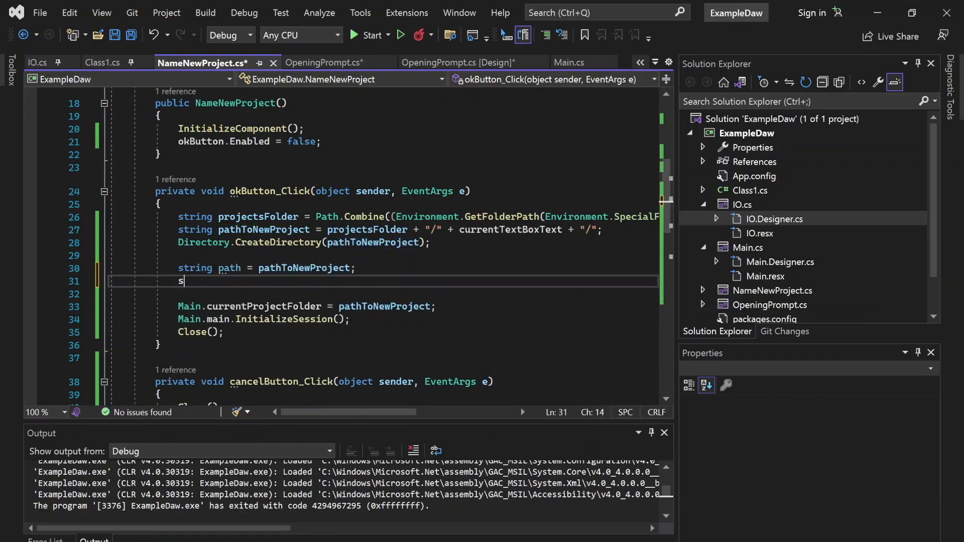
type("tring")
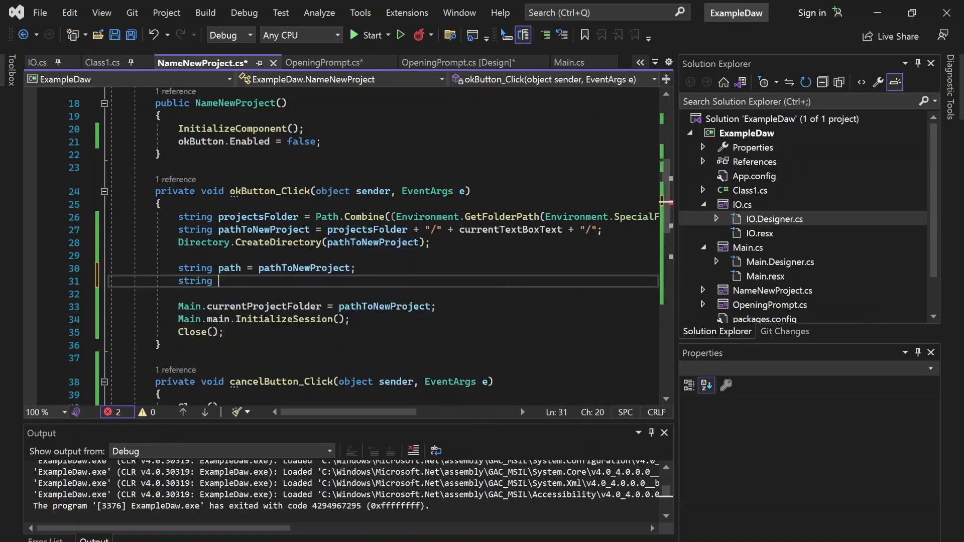
type("ext = \".mydaw\";")
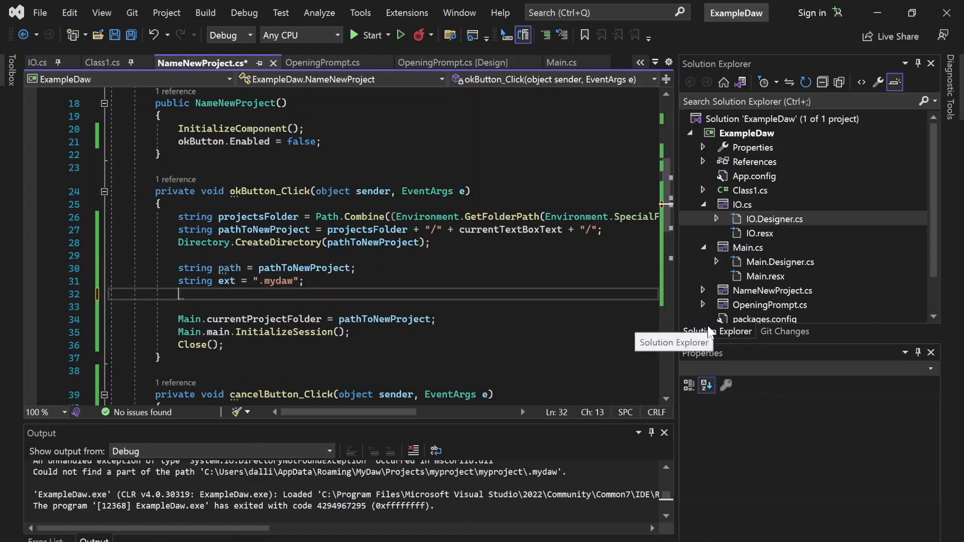
type("string newpat")
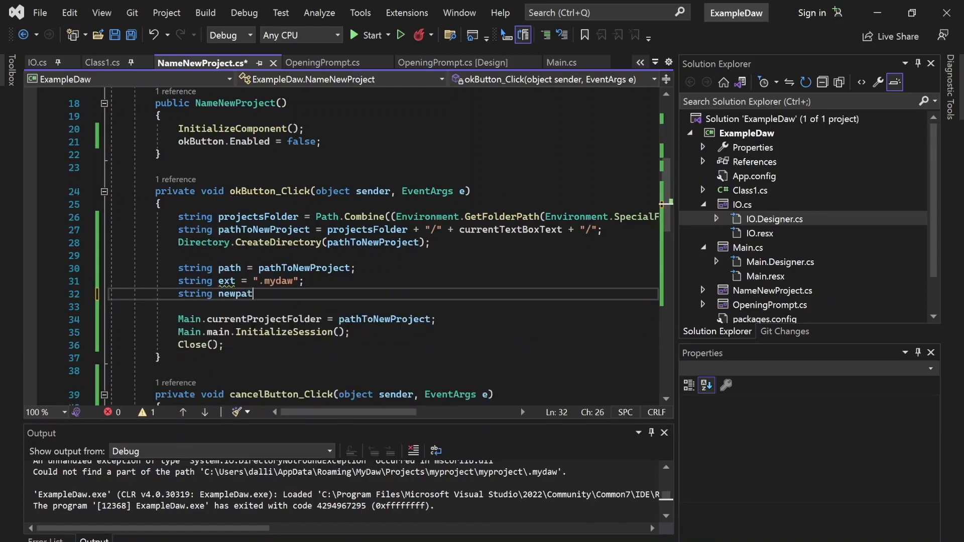
type("file =")
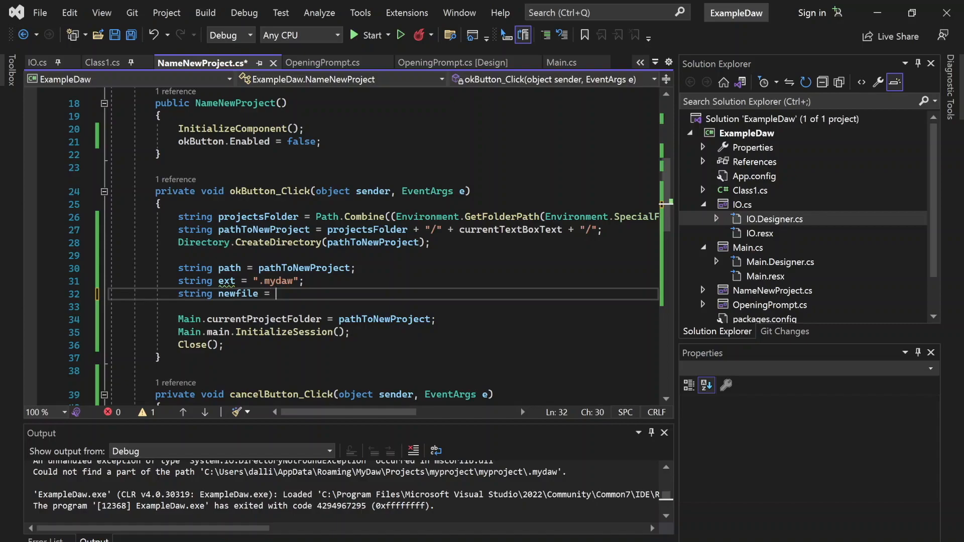
type("Path.Combine(pathToNewProject, ext);")
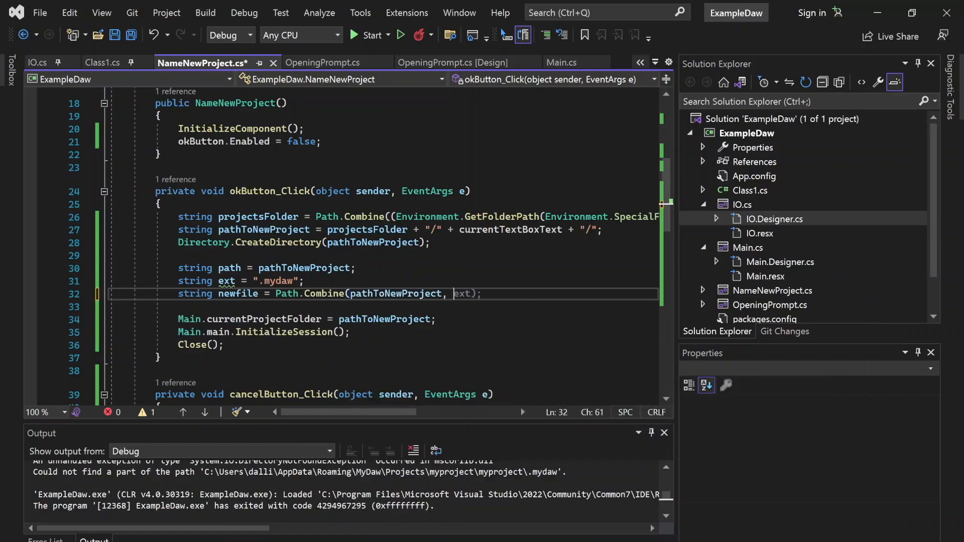
type("currentT")
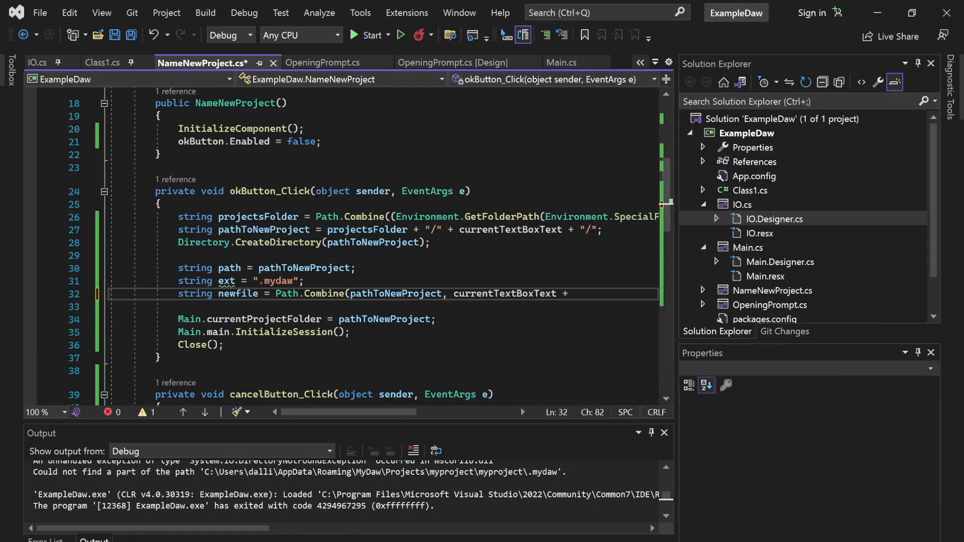
type("ext);")
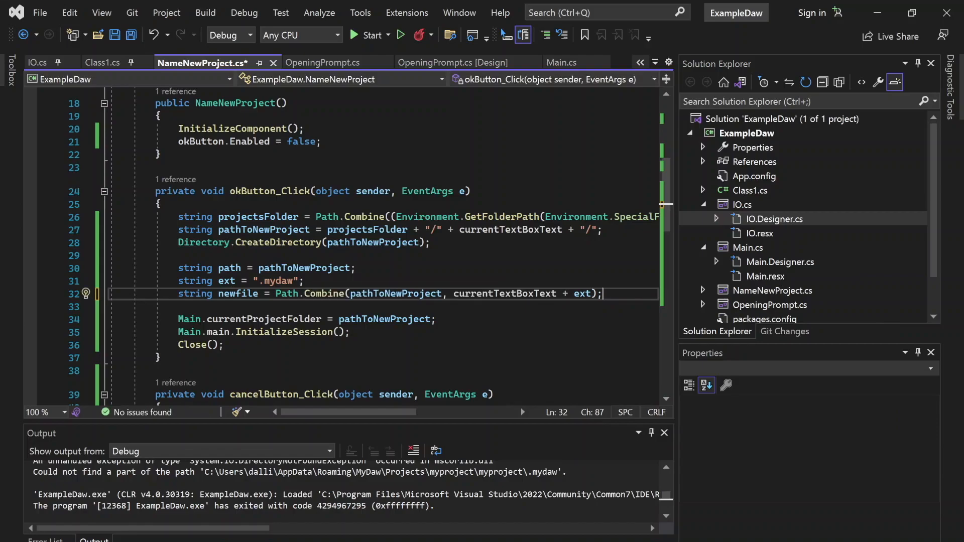
left_click(532, 293)
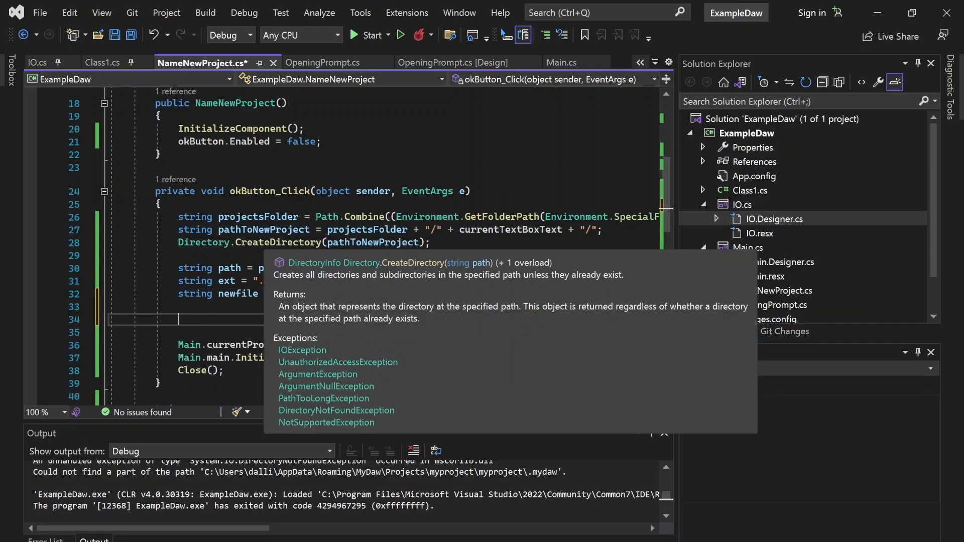
Add 'FileStream fs = File.Create(newfile);' in okButton_Click
type("FileStream fs =")
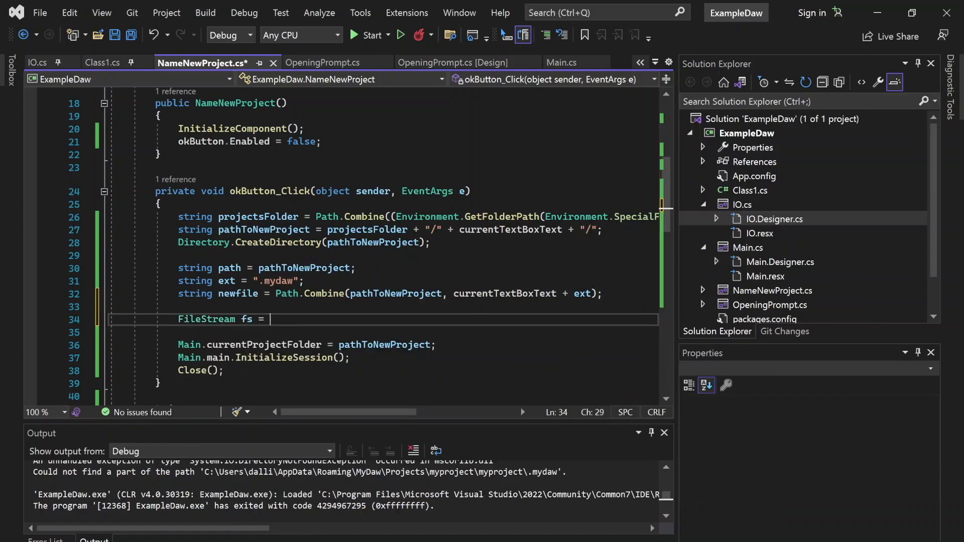
type("File.Create")
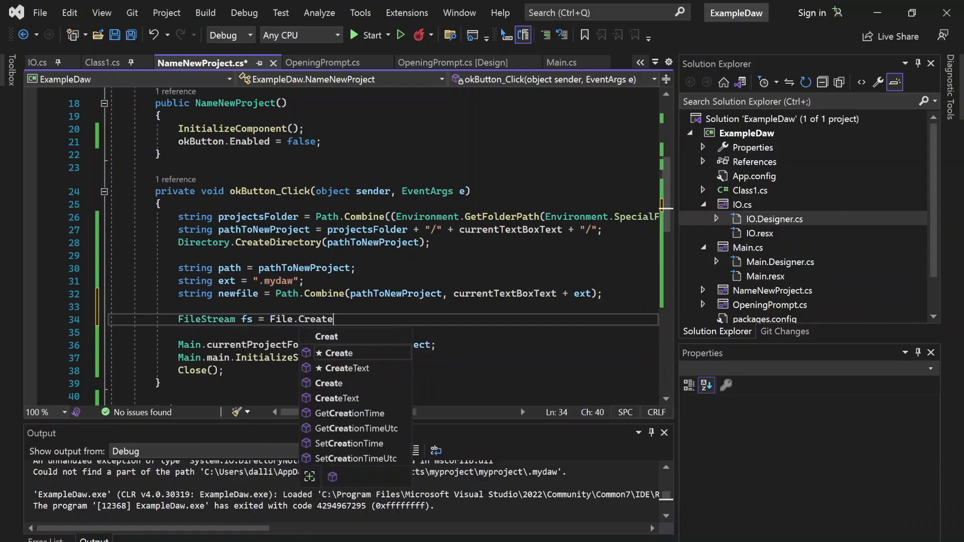
type("(newFile);")
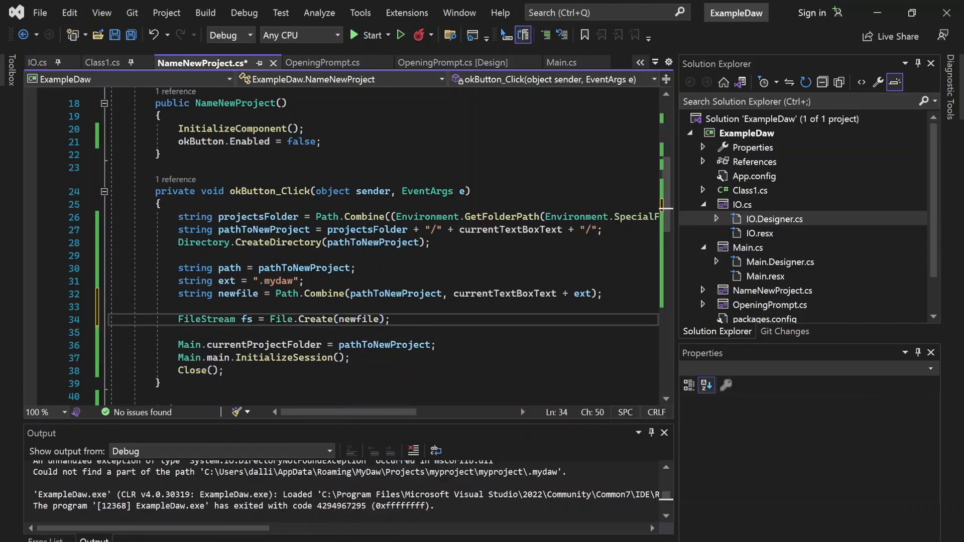
double_click(315, 319)
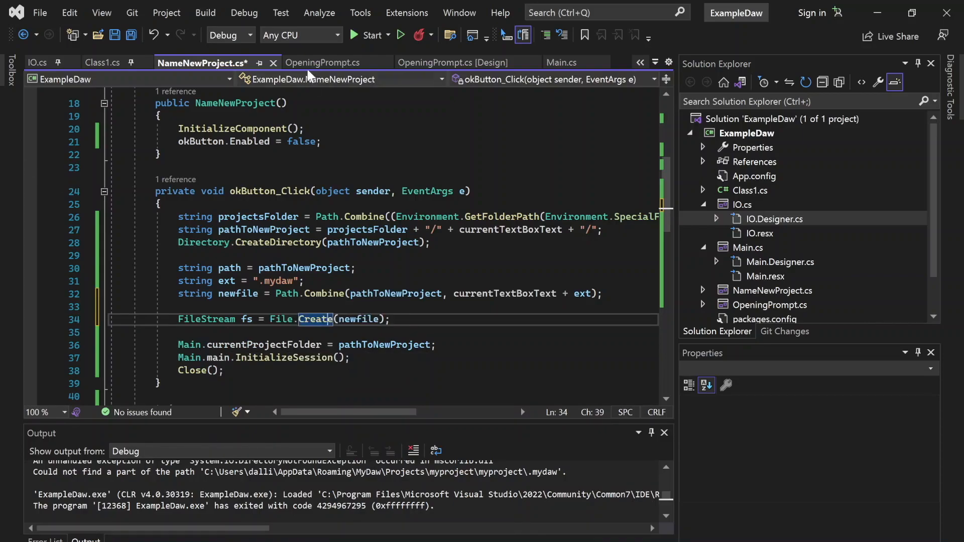
Start debugging and name the new project myproject2
left_click(398, 35)
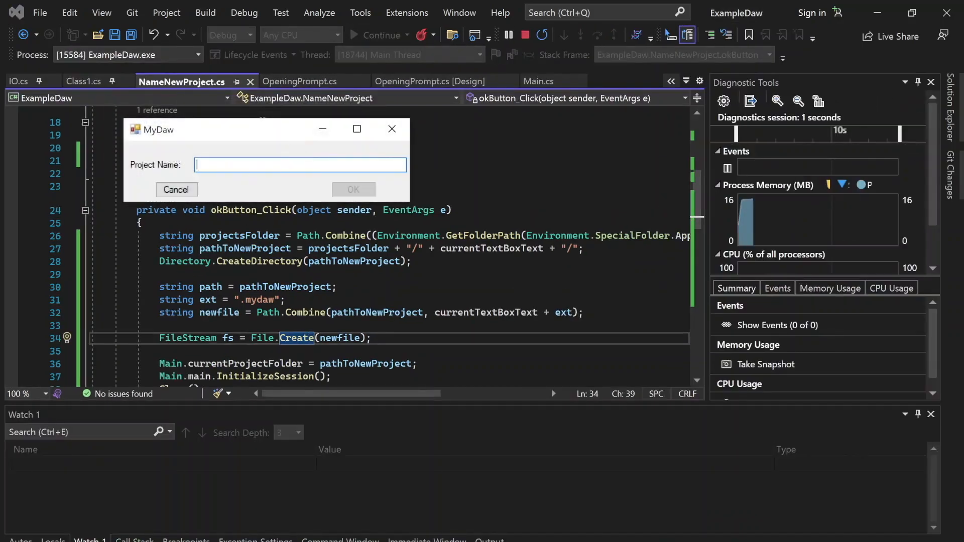
type("myproject2")
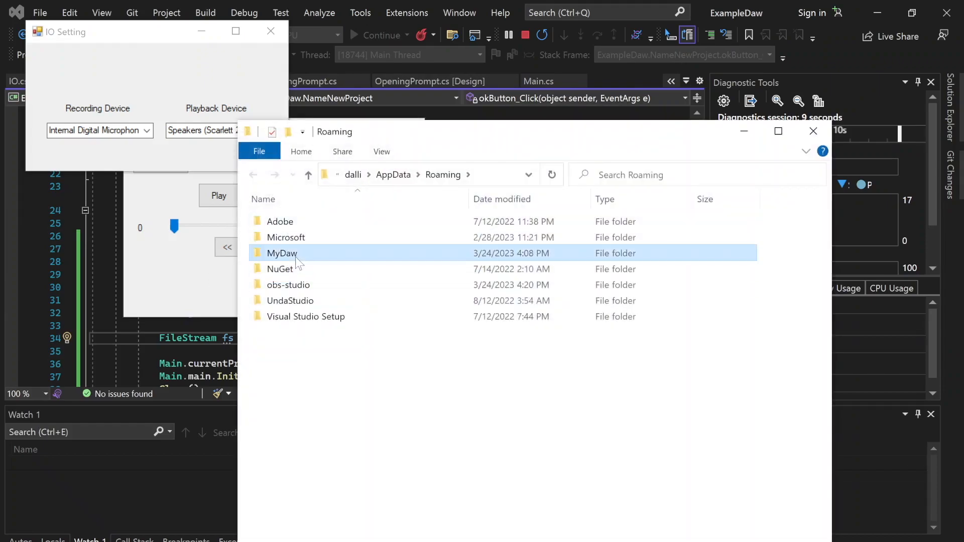
Browse MyDaw > Projects > myproject2 to find myproject2.mydaw, then restart the debug run
double_click(281, 253)
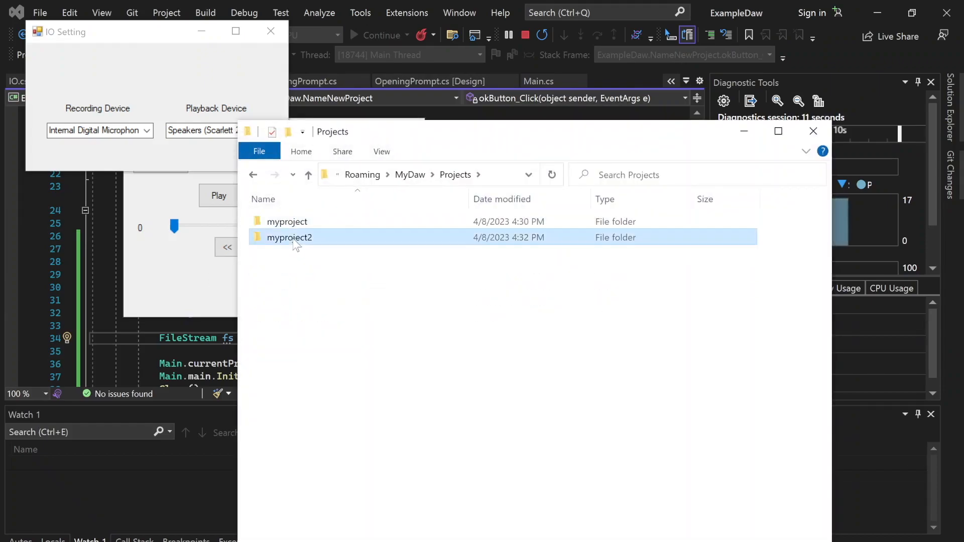
double_click(289, 237)
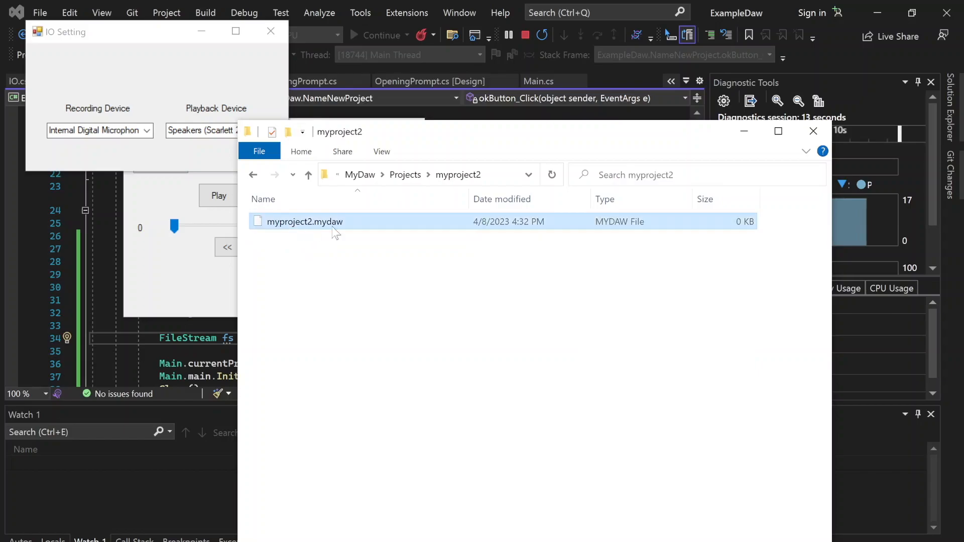
mouse_move(304, 222)
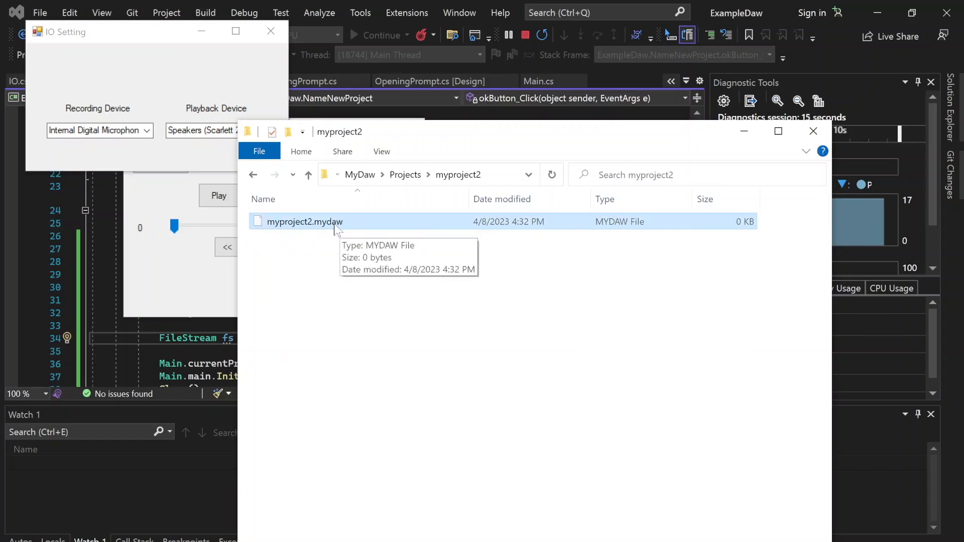
double_click(305, 221)
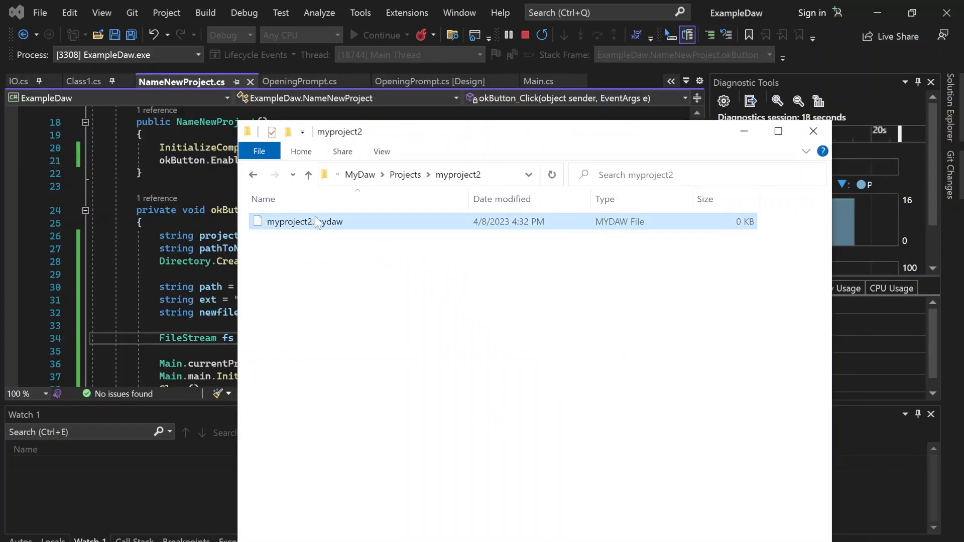
double_click(289, 220)
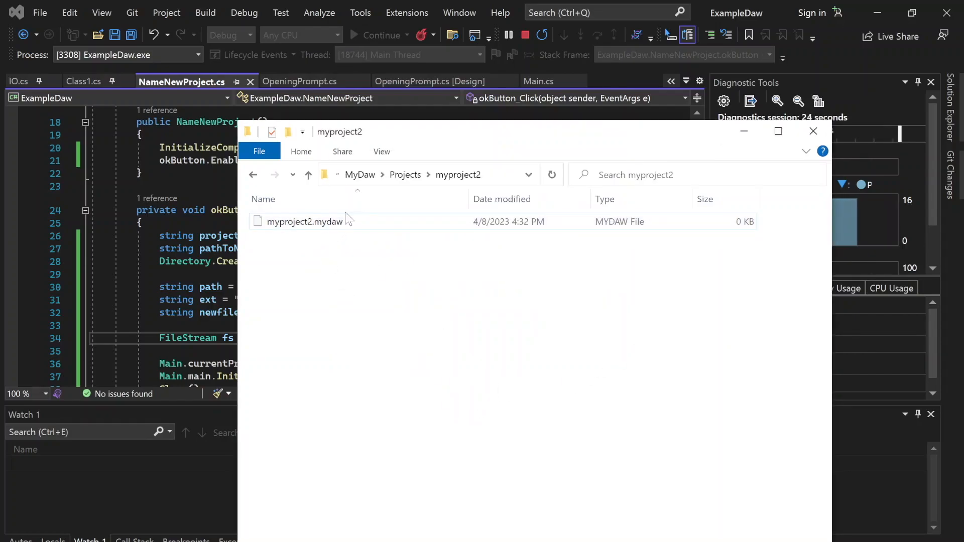
left_click(812, 130)
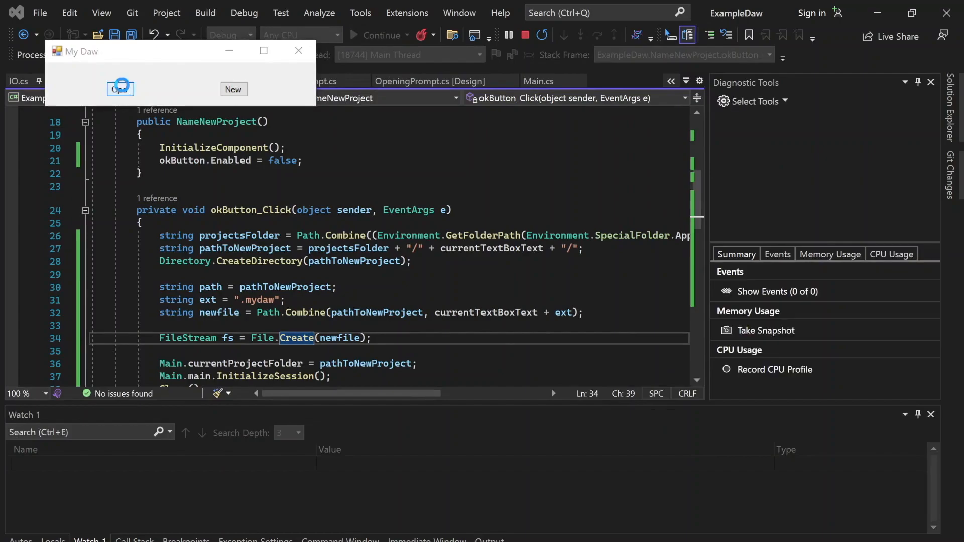
Use the app's Open picker to browse into myproject2, then close it without opening
left_click(119, 89)
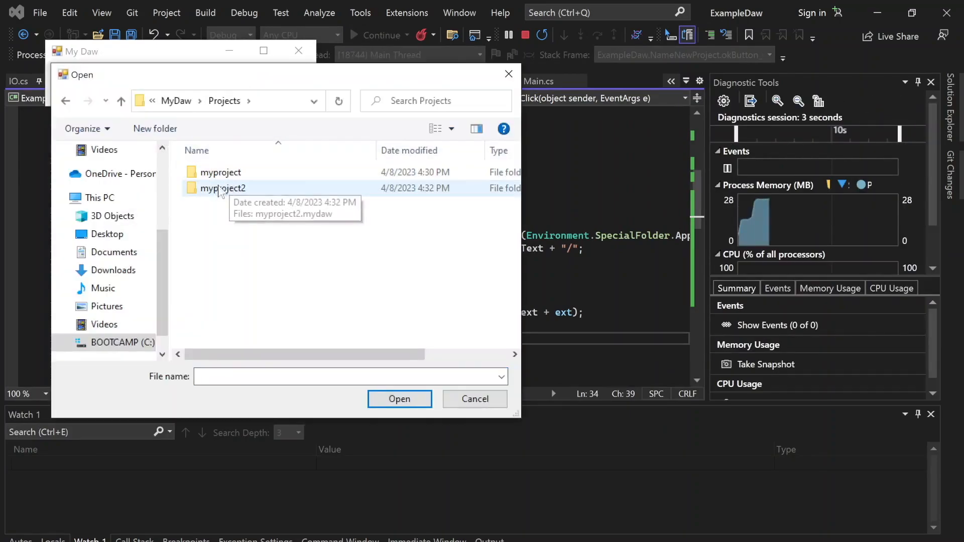
double_click(223, 188)
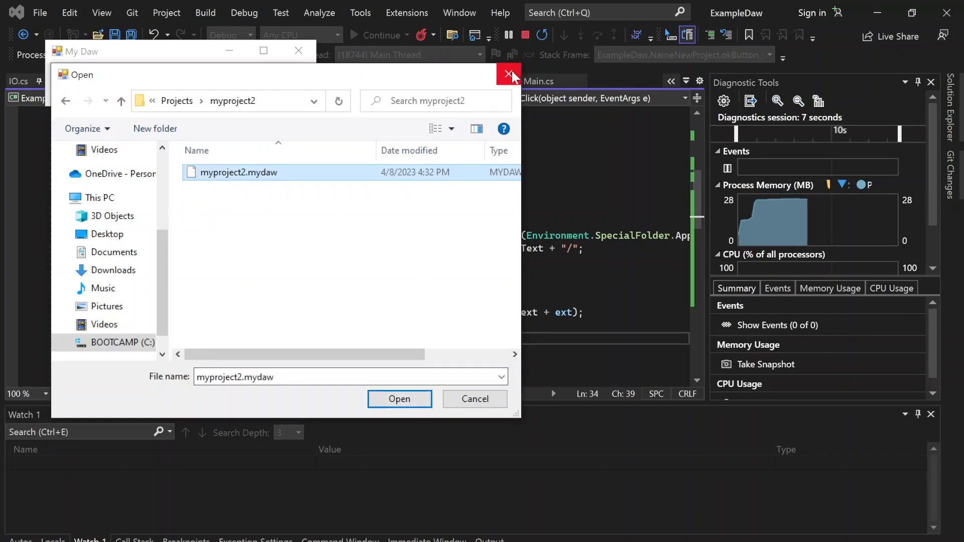
left_click(509, 72)
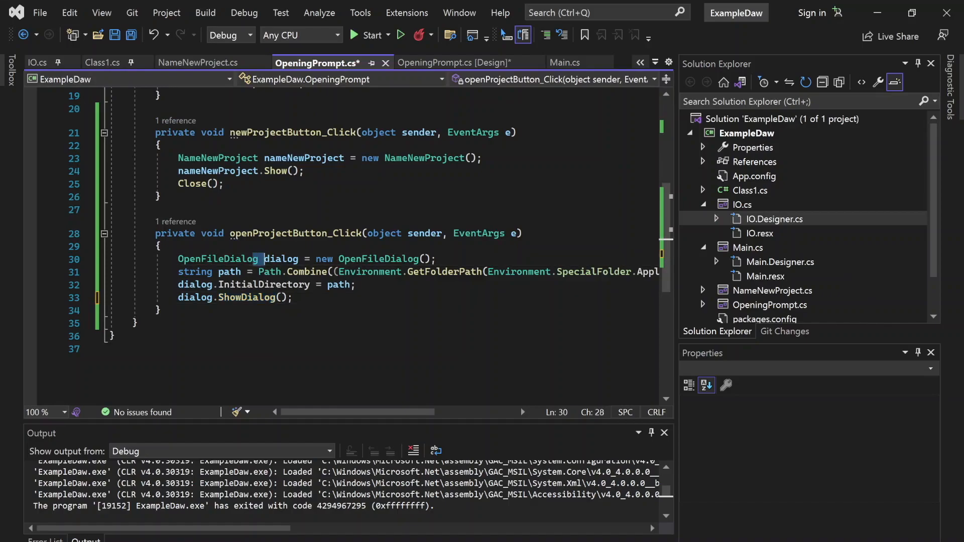
Add 'string folderpath = Path.GetDirectoryName(dialog.FileName);' to openProjectButton_Click
left_click(452, 63)
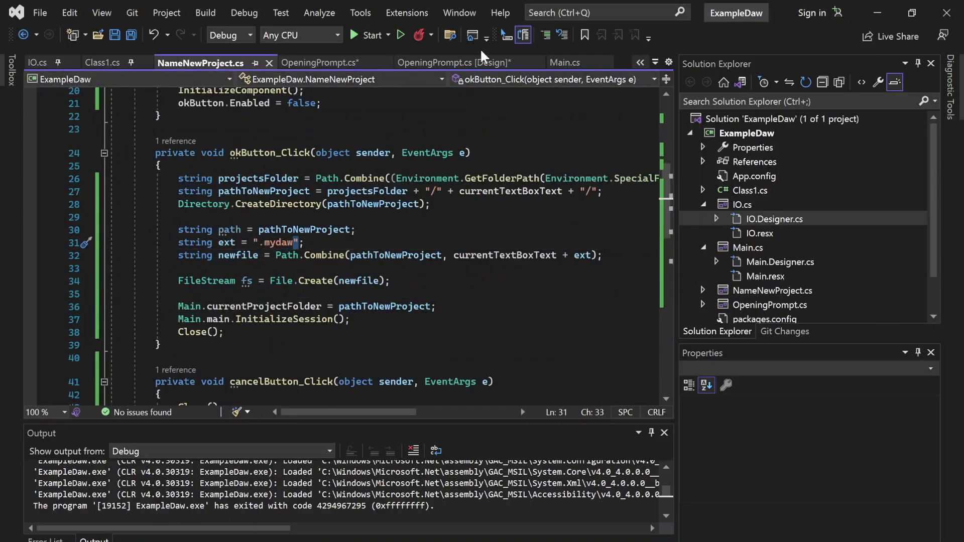
left_click(561, 62)
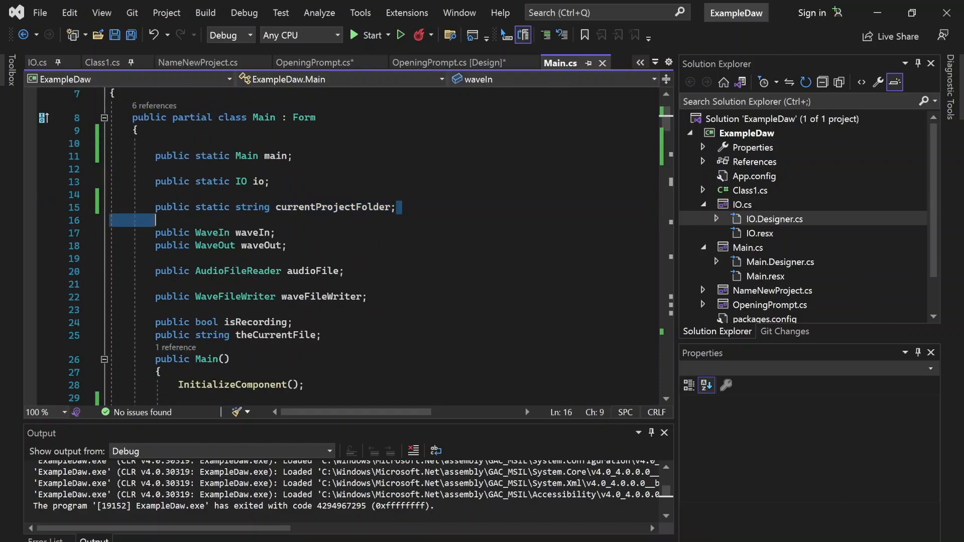
left_click(447, 63)
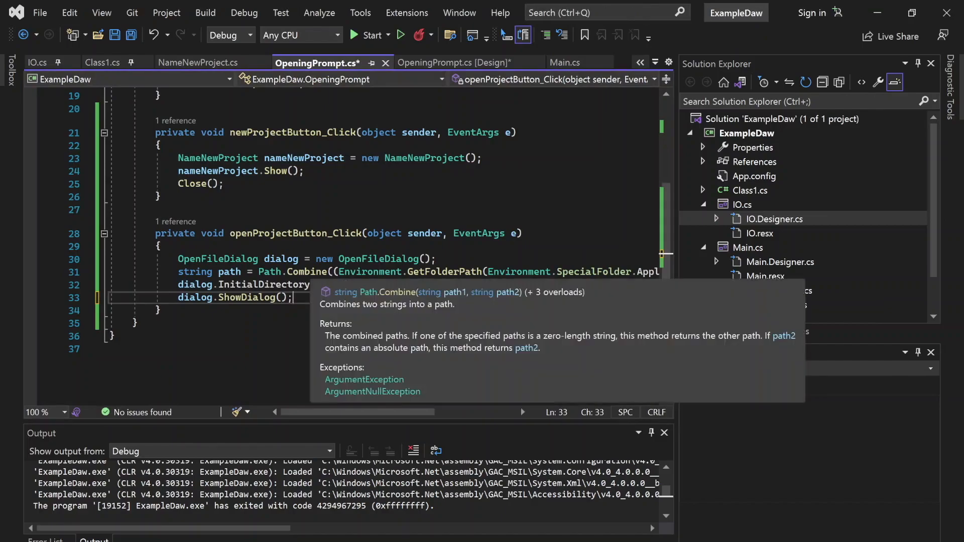
type("string")
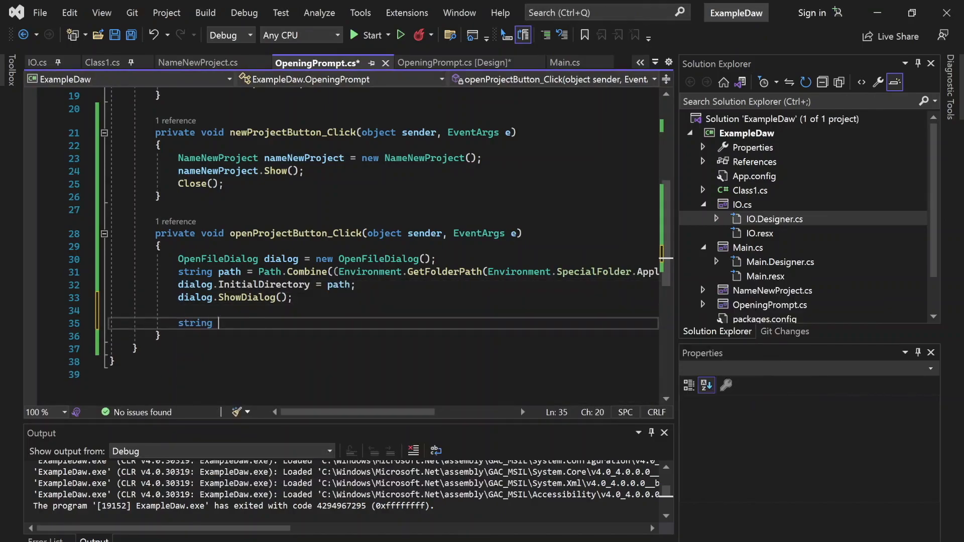
type("fol")
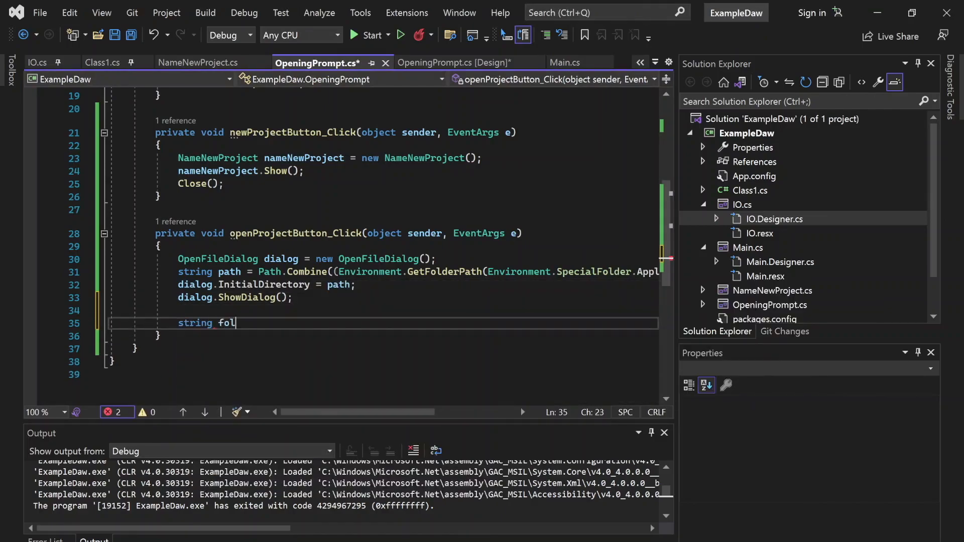
type("derpath = Path.")
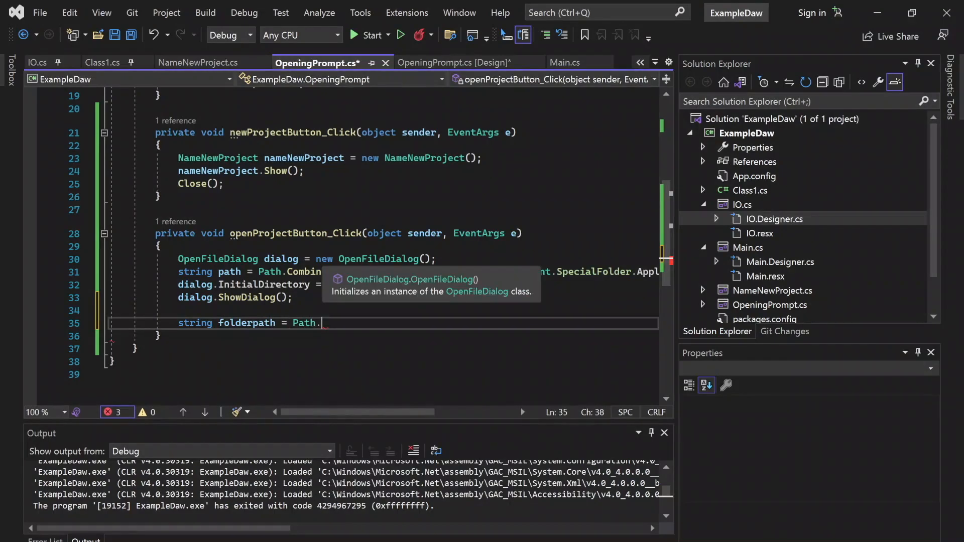
type("GetDiret")
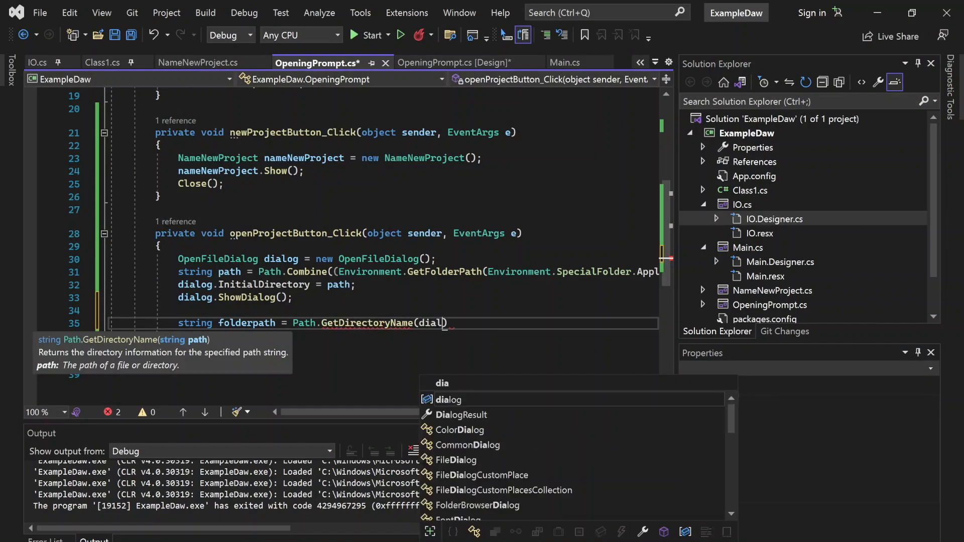
type(".FileName")
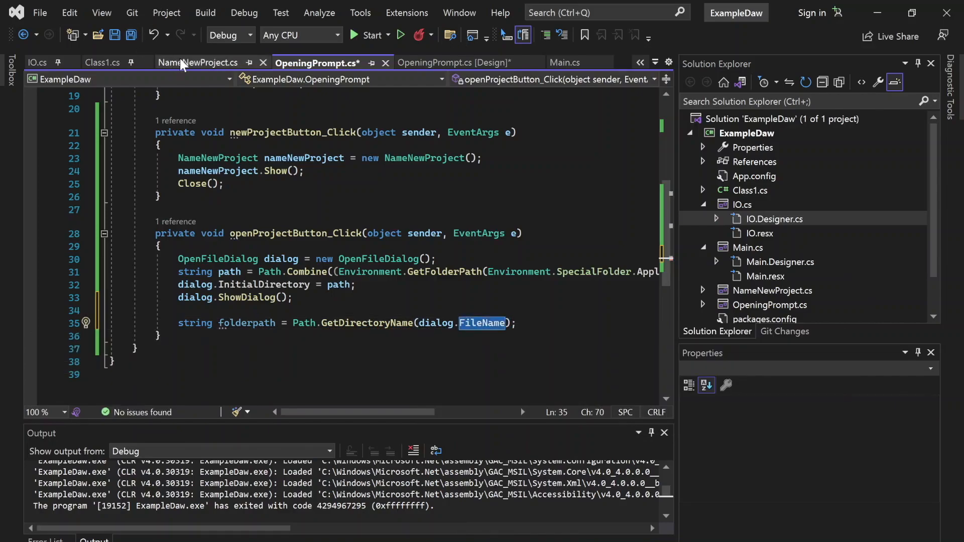
left_click(452, 63)
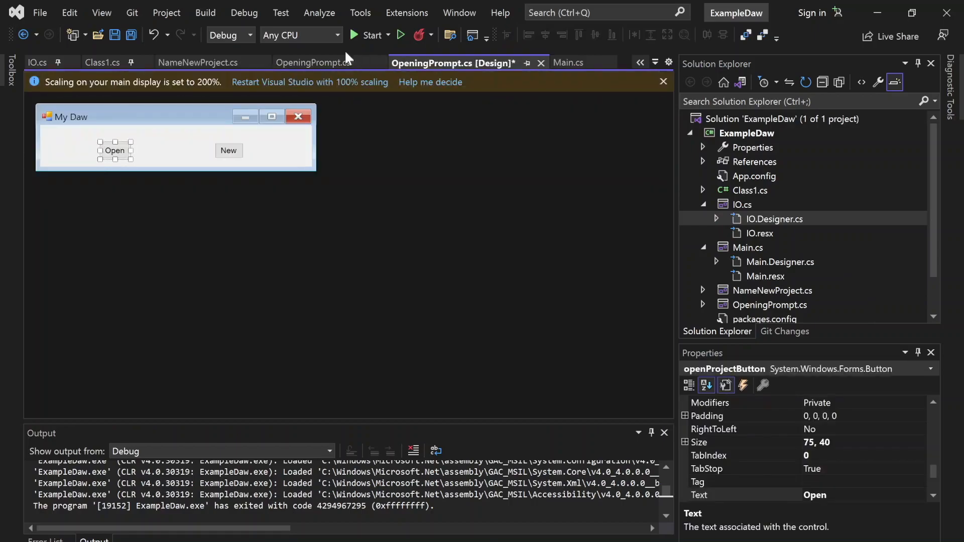
Browse the MyDaw Projects folders (myproject, myproject2), then return to the currentProjectFolder field in Main.cs
double_click(114, 150)
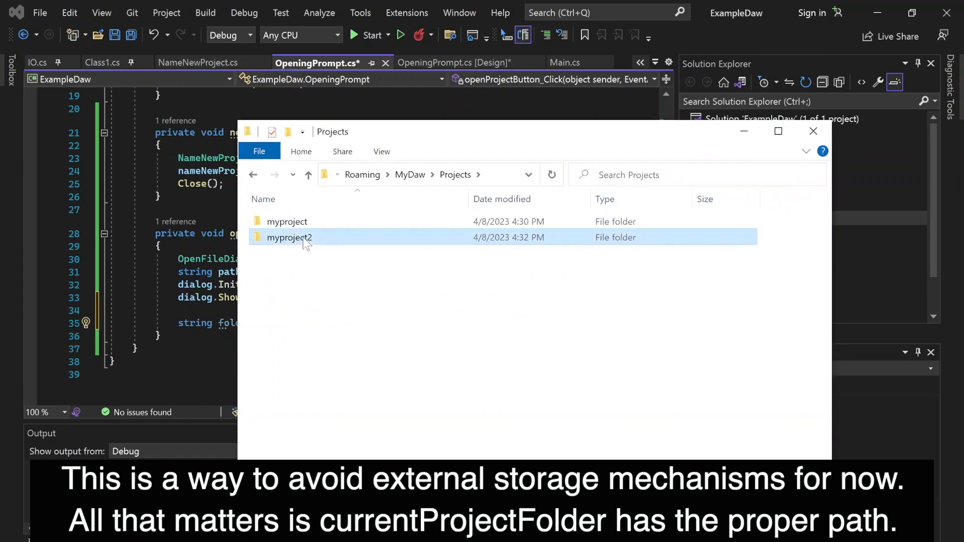
left_click(322, 267)
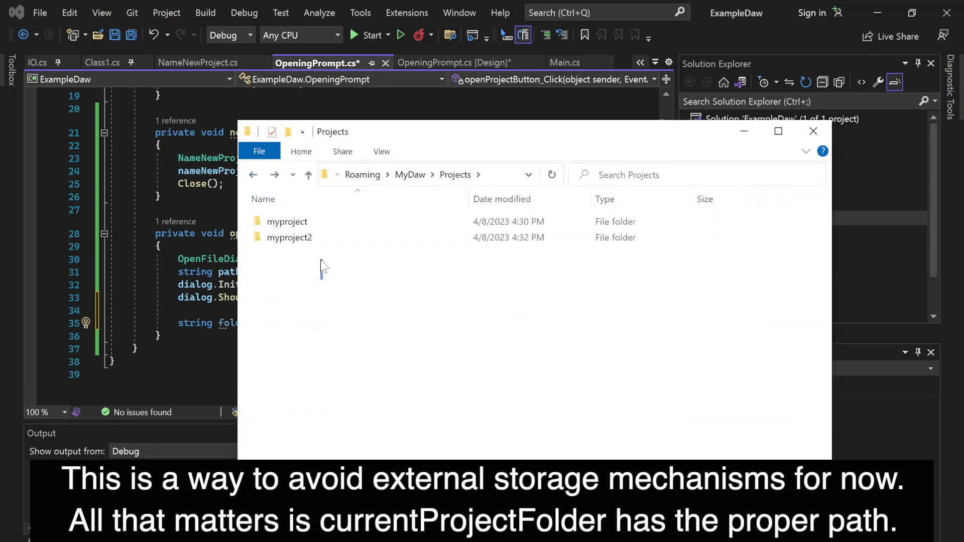
left_click(289, 237)
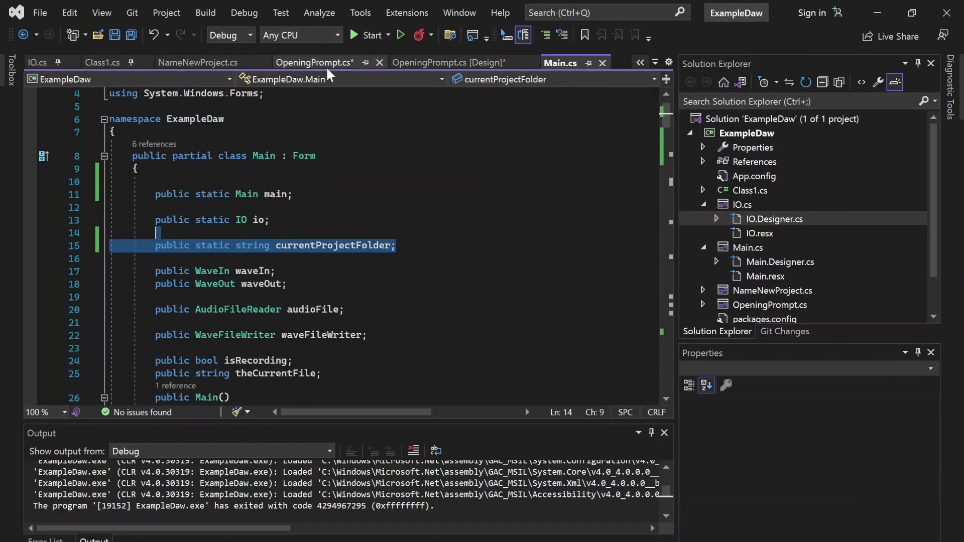
In the open-project handler, set Main.currentProjectFolder = folderpath
left_click(314, 62)
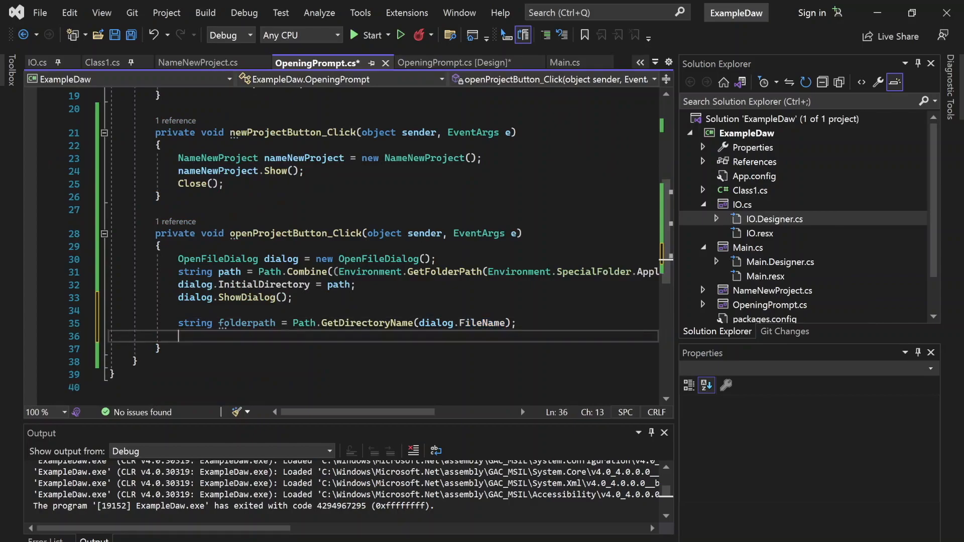
type("Main.currentProjectFolder")
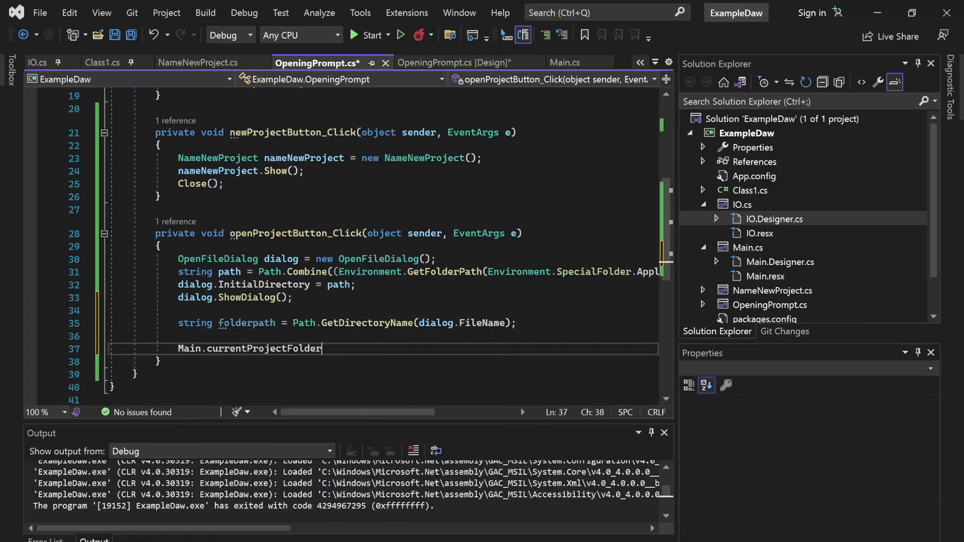
type("= folder")
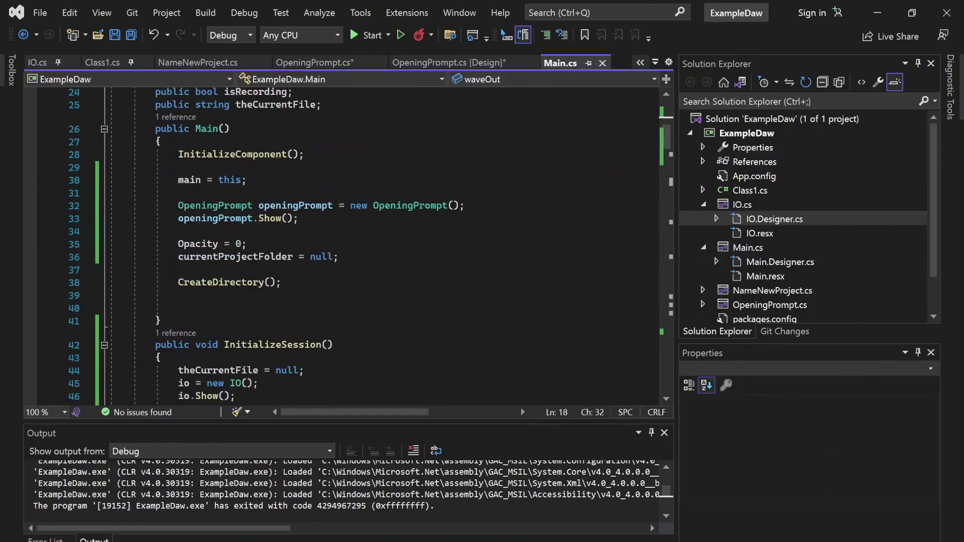
scroll("down", 3)
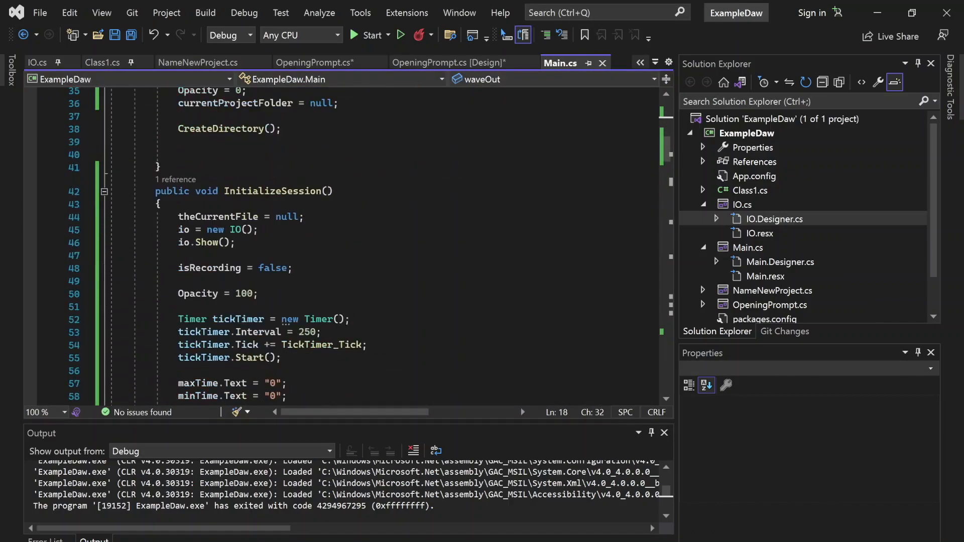
Add Main.main.InitializeSession(); and Close(); to the handler, then build and run the app
left_click(316, 63)
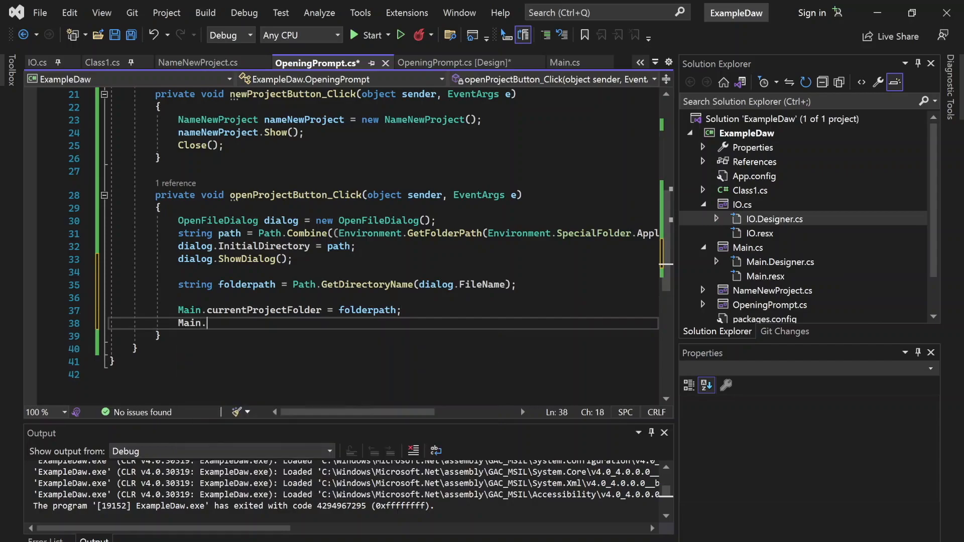
type("main.initializeSession();")
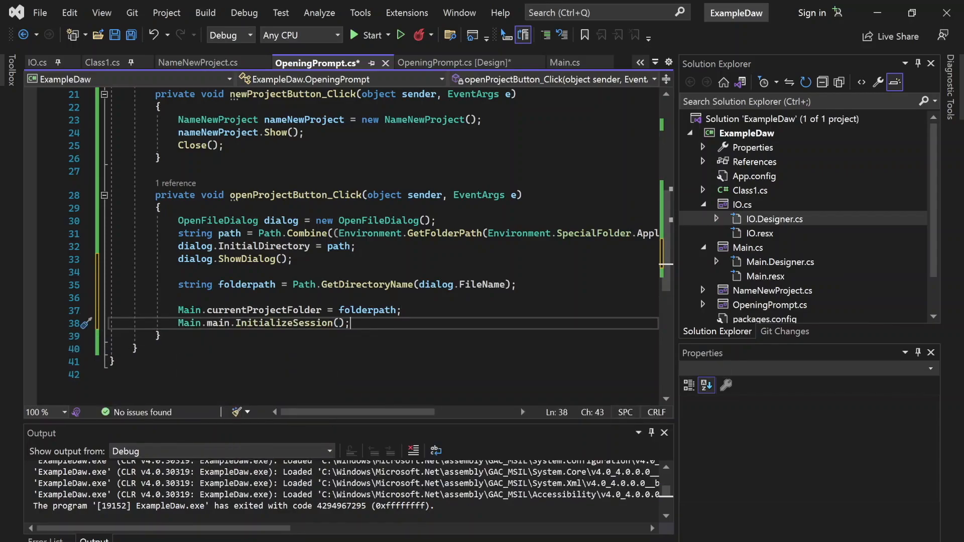
type("Close();")
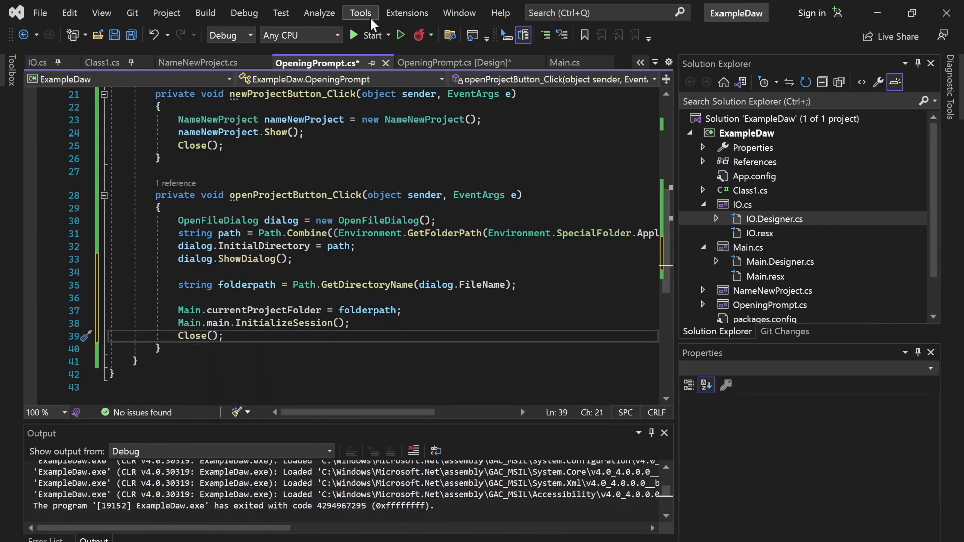
left_click(398, 34)
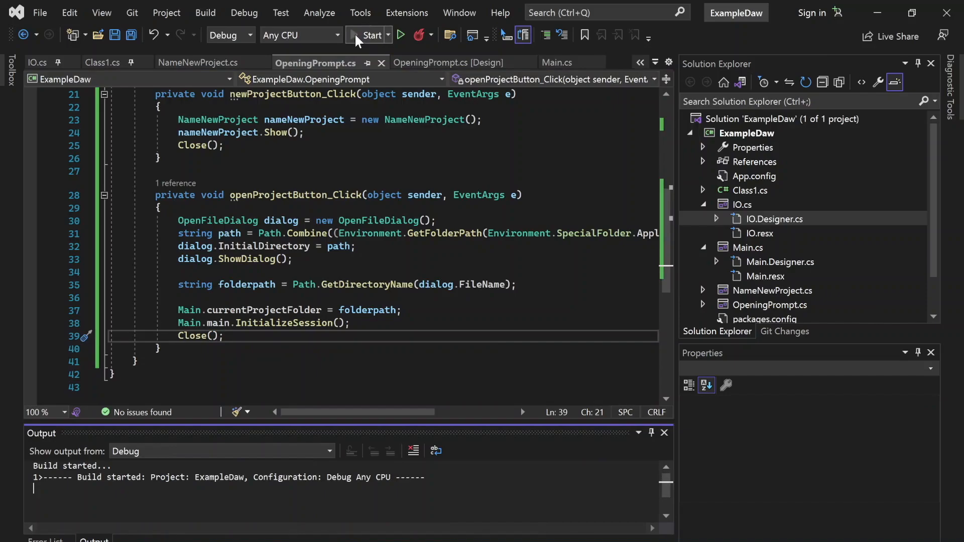
In the running prompt's Open file picker, load myproject2.mydaw from the myproject2 folder
left_click(371, 35)
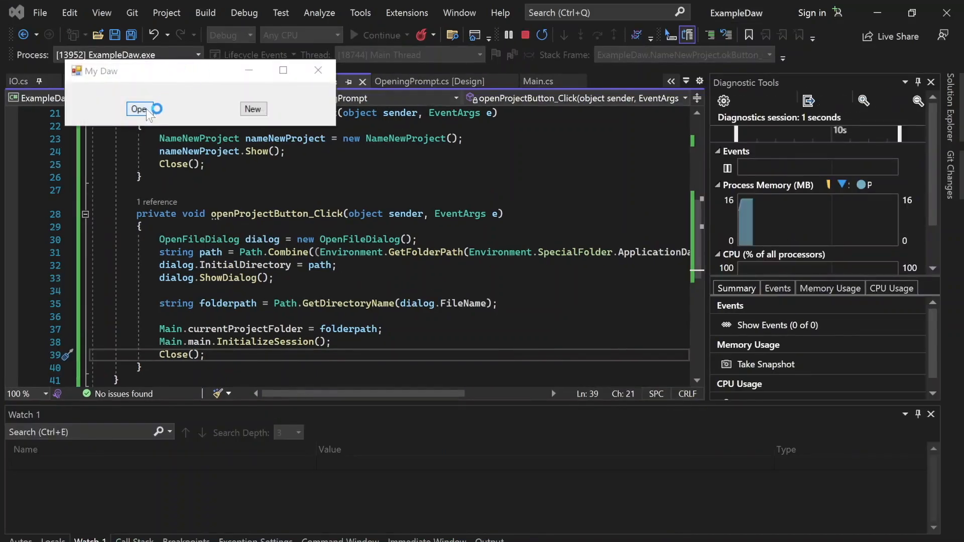
left_click(141, 109)
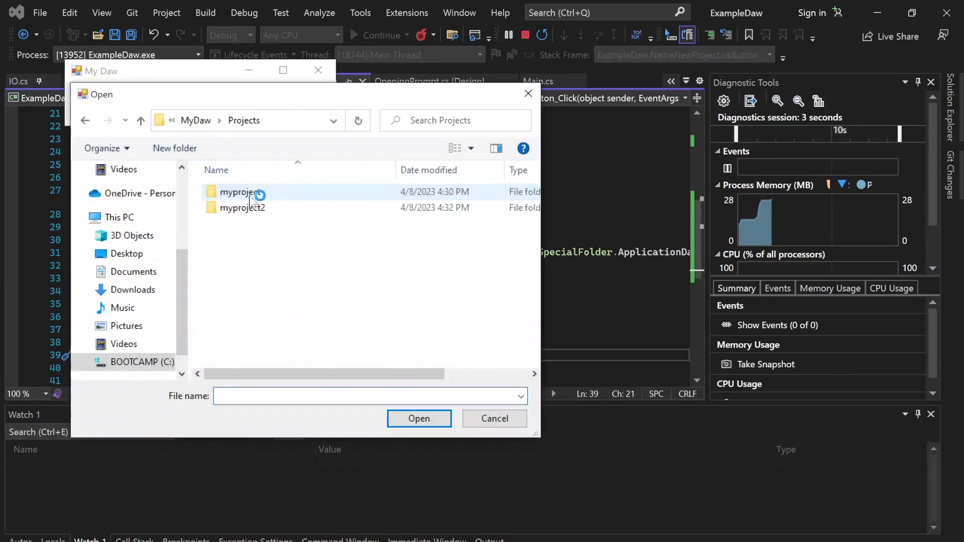
double_click(240, 192)
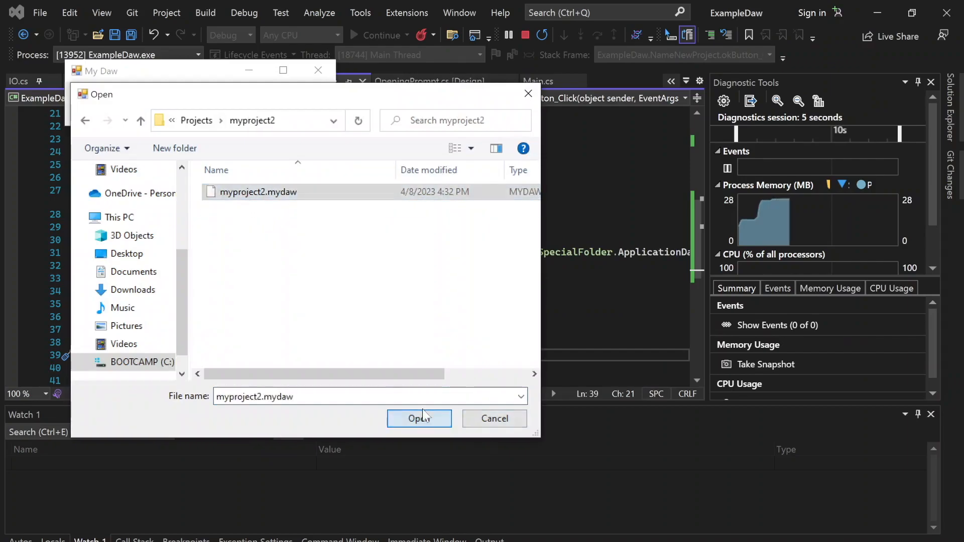
left_click(420, 417)
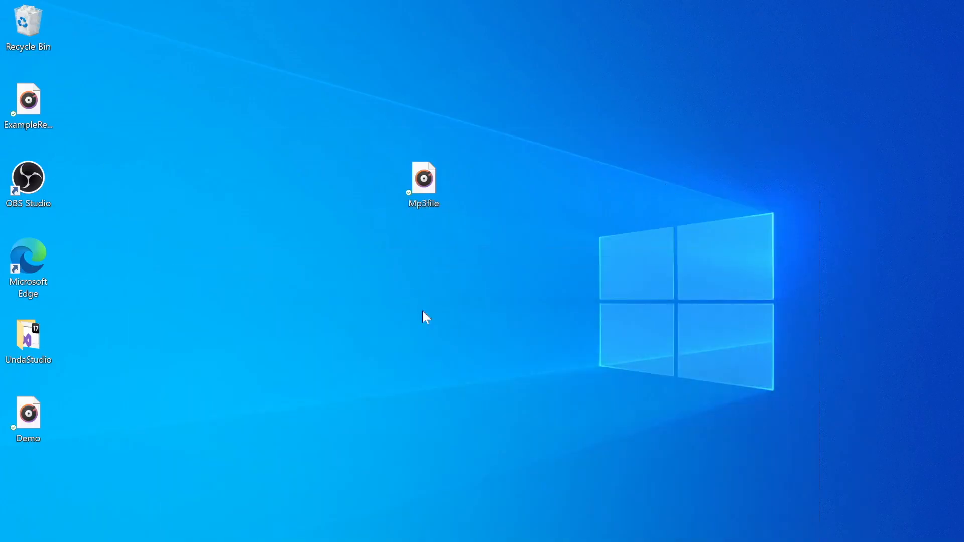
mouse_move(307, 299)
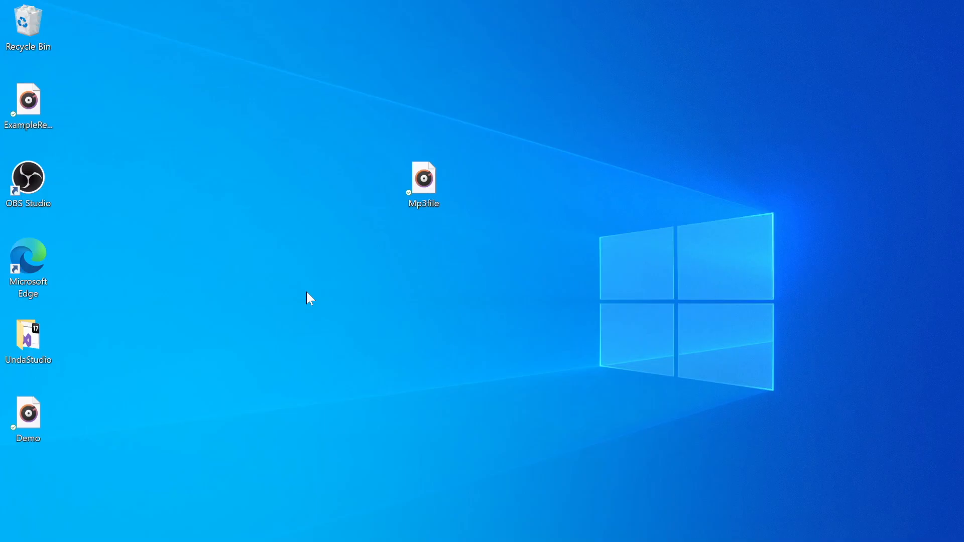
Run %appdata% and navigate to MyDaw > Projects > myproject2 in File Explorer
type("%ap")
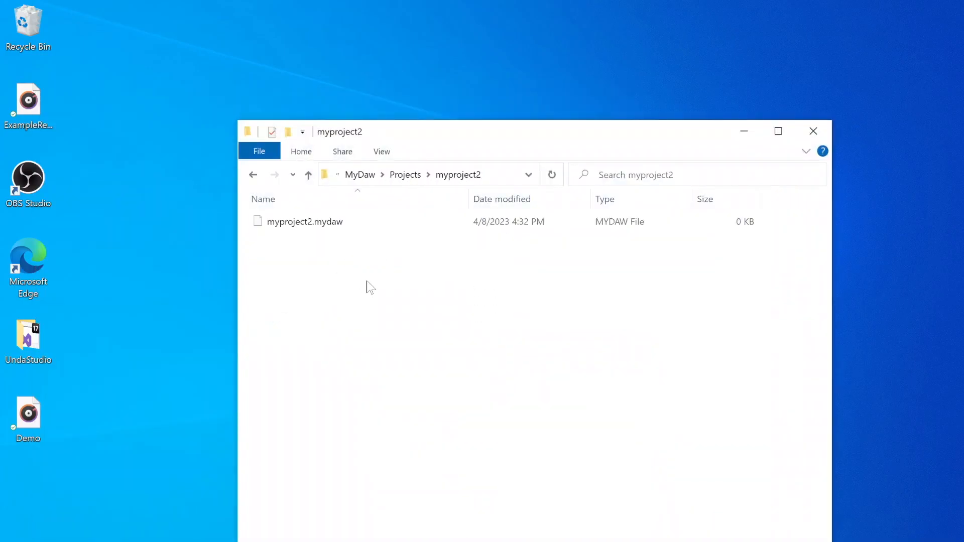
Refresh myproject2, confirm the empty Audio files folder exists, then close File Explorer
right_click(369, 287)
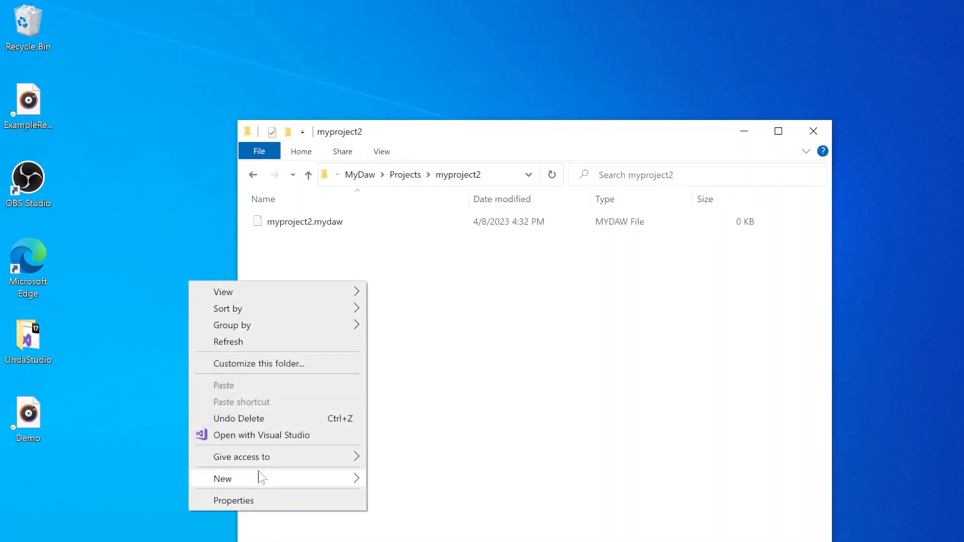
left_click(223, 477)
type("Audio files")
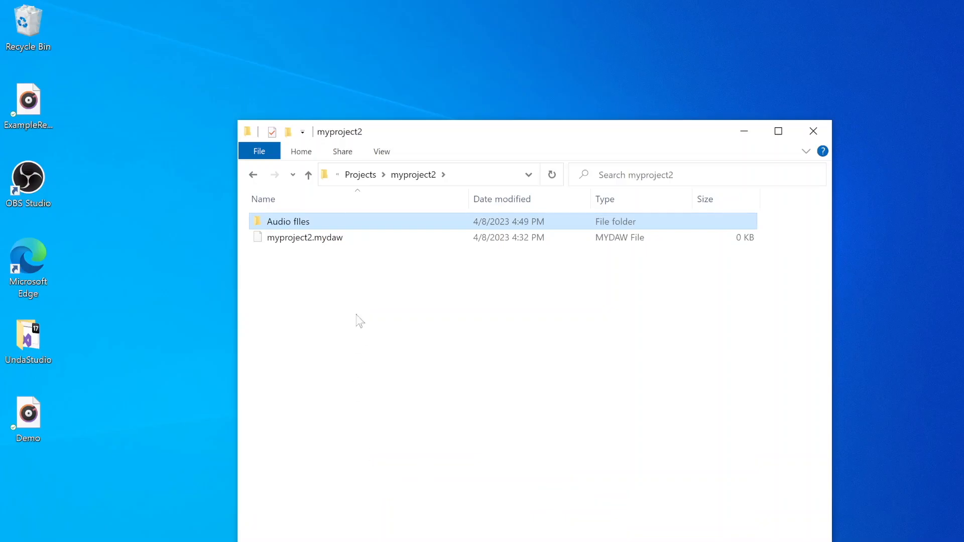
double_click(289, 221)
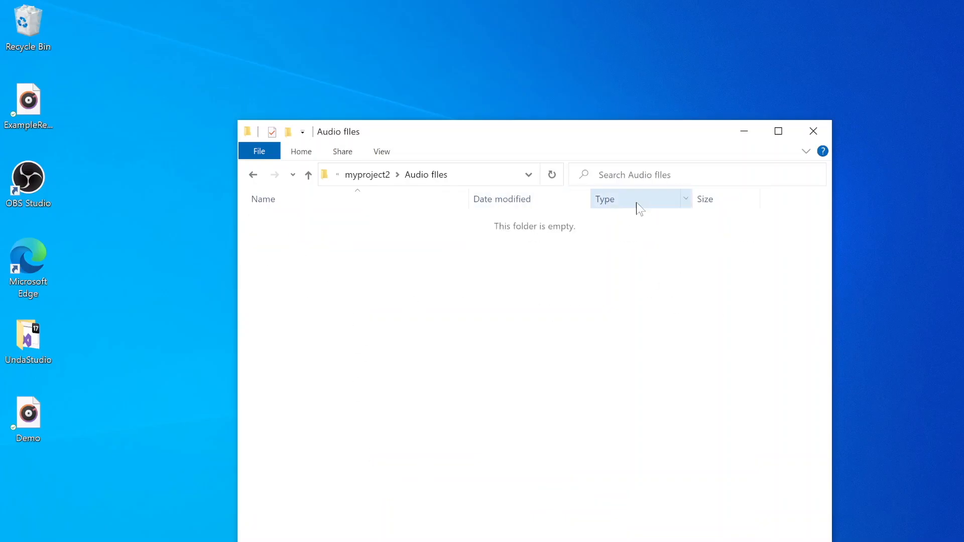
mouse_move(650, 193)
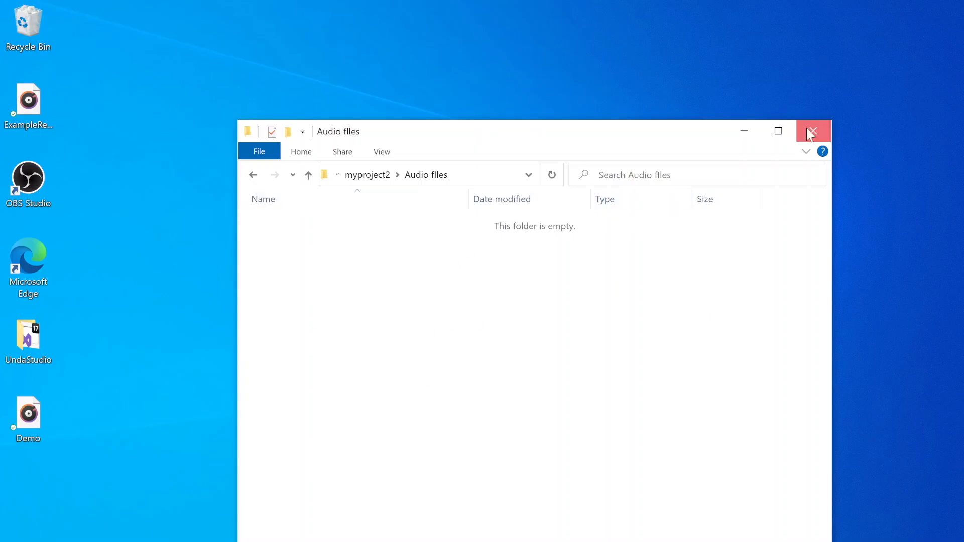
left_click(812, 132)
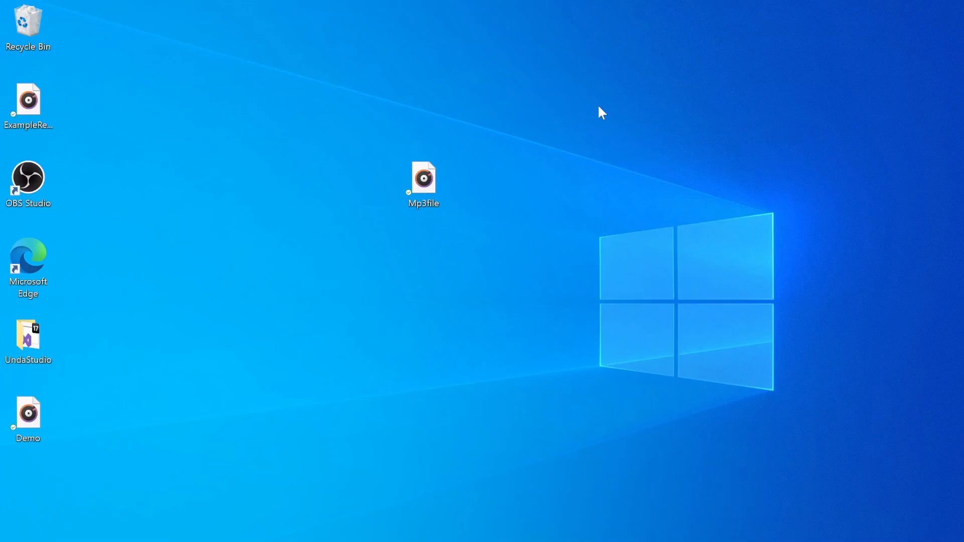